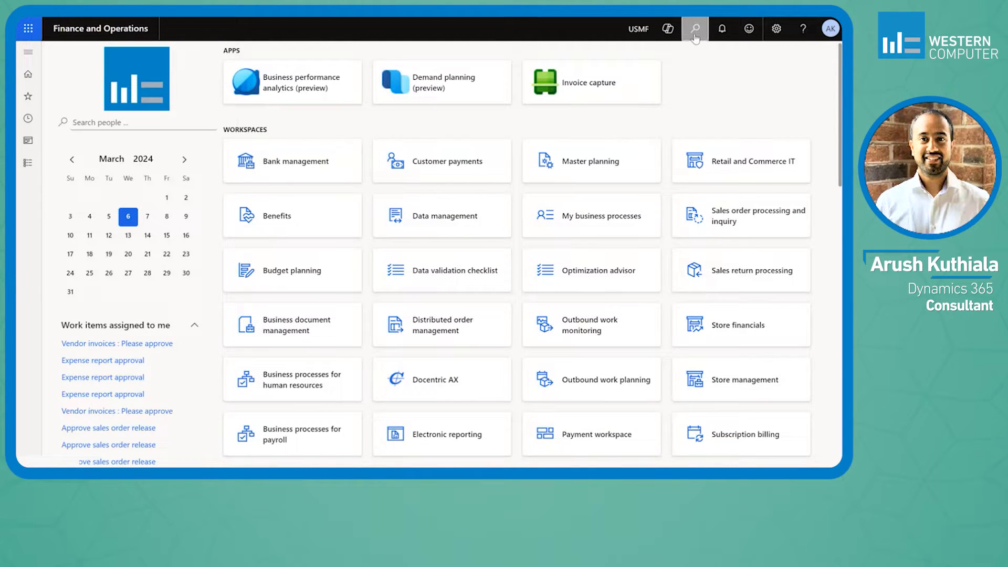
Step: Open Feature management via search, show All features and filter by Feature name
{"action": "type", "text": "feature ma"}
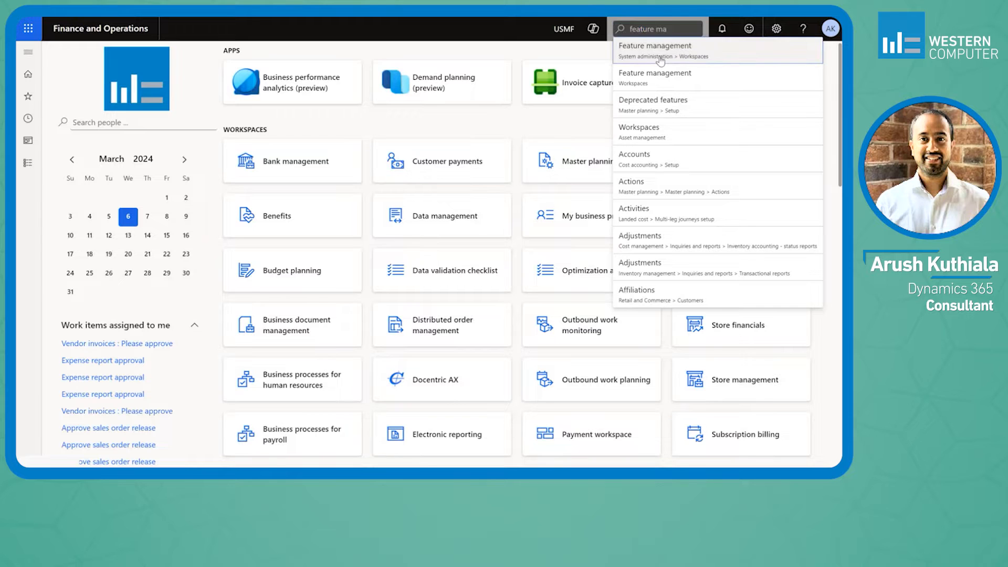
{"action": "left_click", "coordinate": [654, 45]}
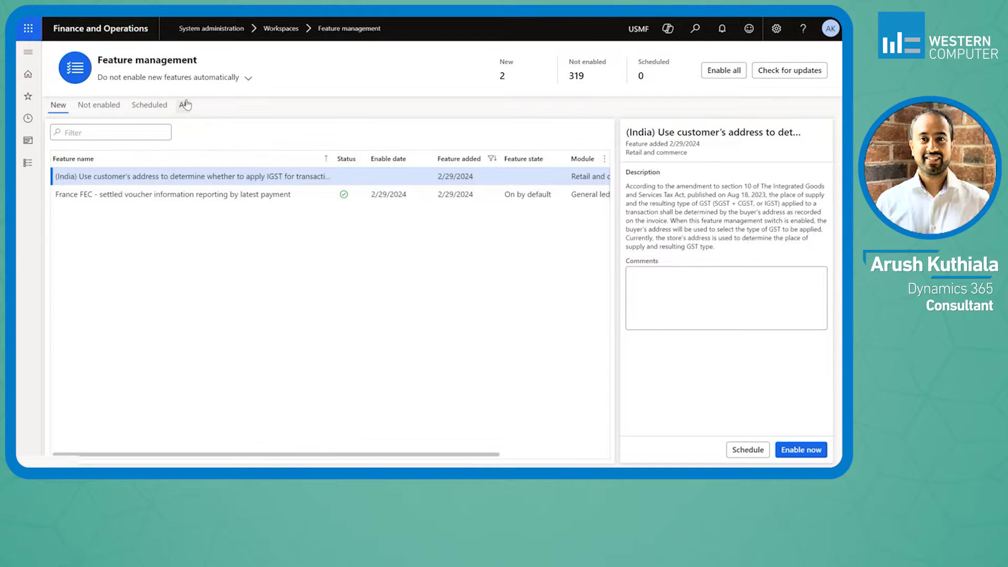
{"action": "left_click", "coordinate": [182, 105]}
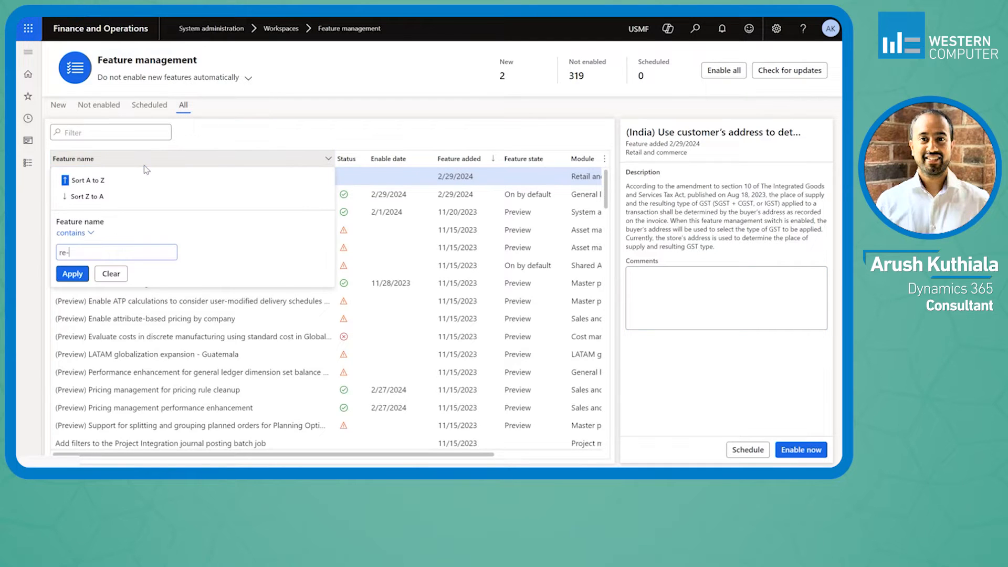
{"action": "left_click", "coordinate": [73, 273]}
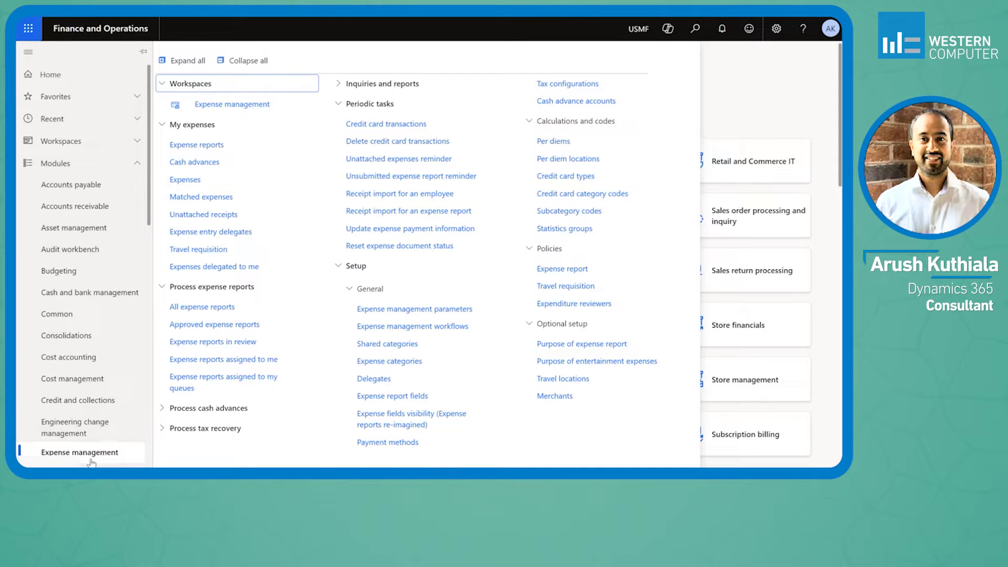
{"action": "mouse_move", "coordinate": [411, 419]}
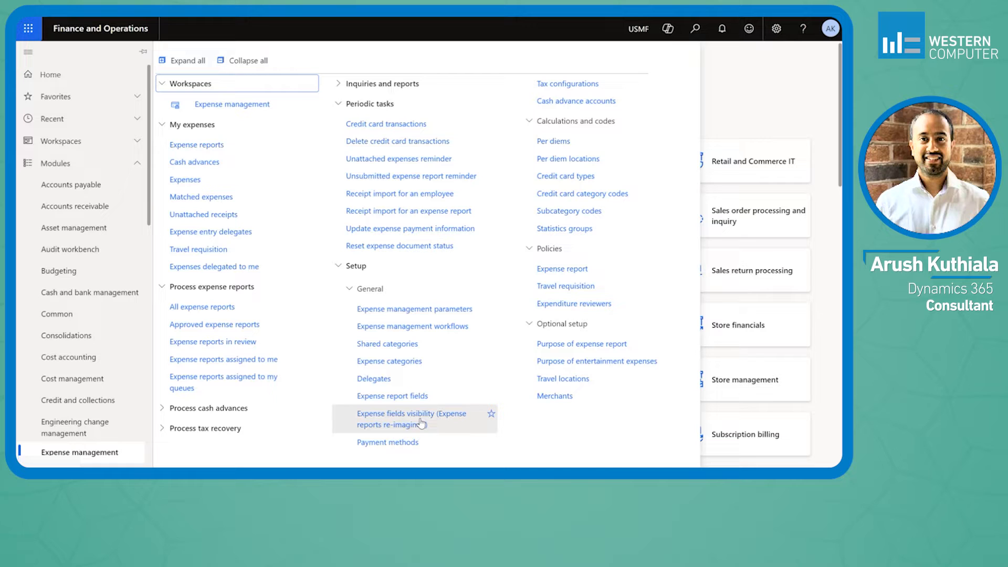
Step: In Expense fields visibility, set Internal note to Required on the Expense lines
{"action": "left_click", "coordinate": [411, 419]}
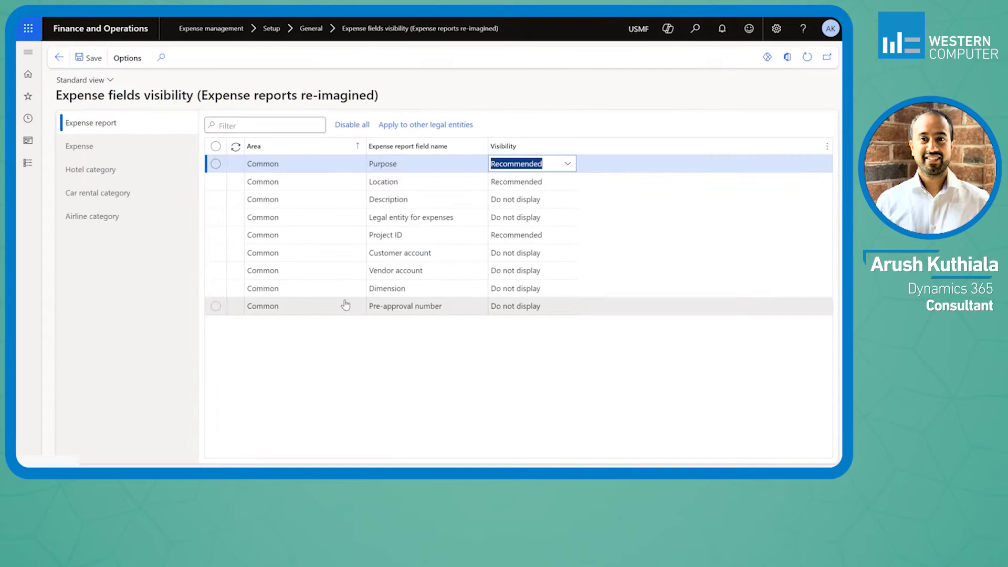
{"action": "left_click", "coordinate": [79, 146]}
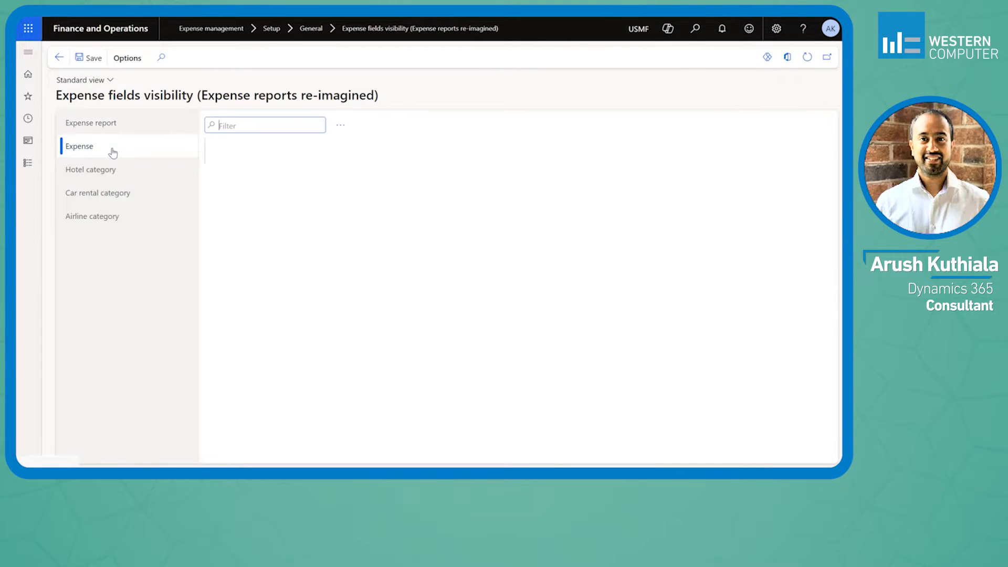
{"action": "left_click", "coordinate": [80, 146]}
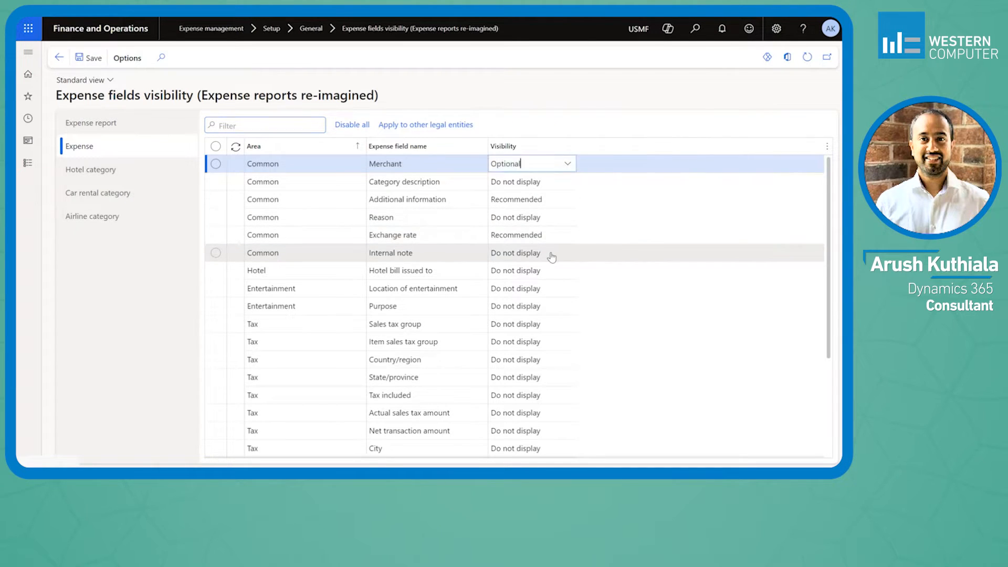
{"action": "left_click", "coordinate": [566, 164]}
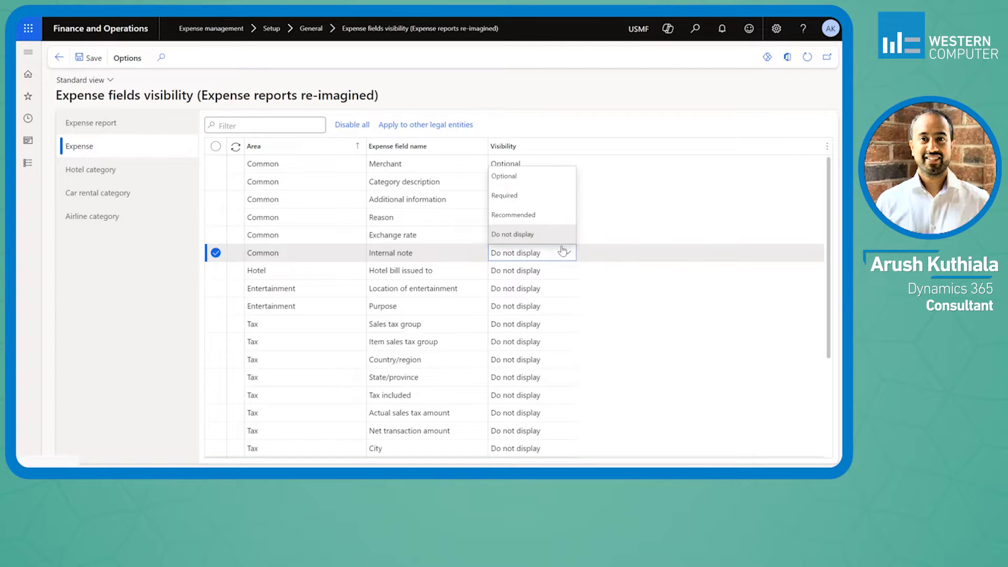
{"action": "left_click", "coordinate": [505, 196]}
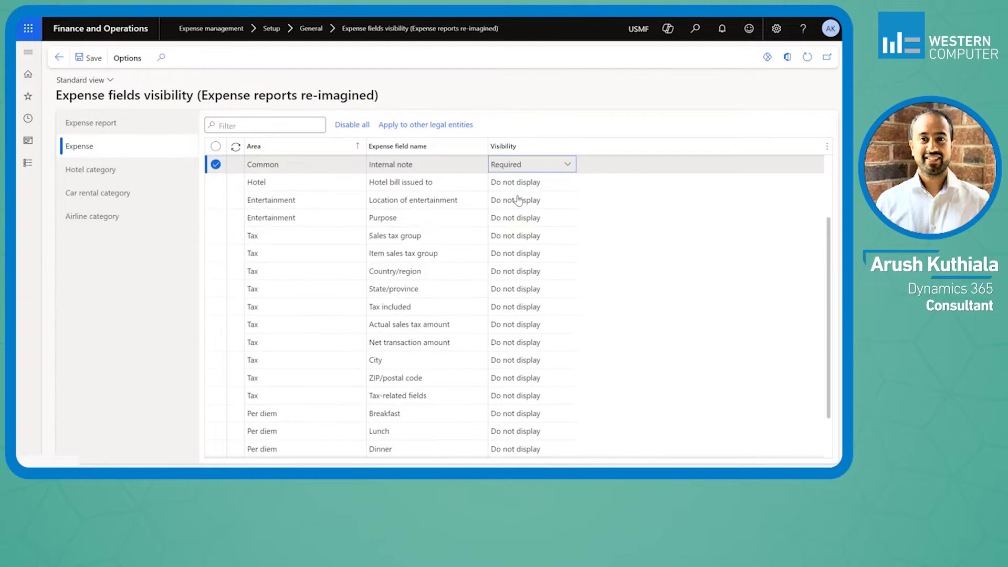
Step: Set Ticket number to Optional, review Ticket class, and save the visibility settings
{"action": "scroll", "scroll_direction": "down", "scroll_amount": 3}
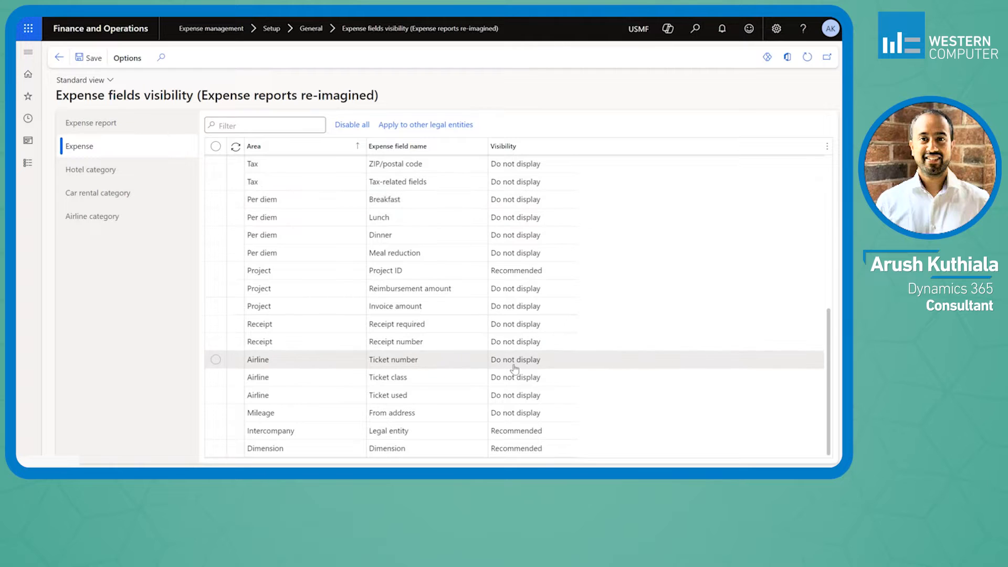
{"action": "left_click", "coordinate": [514, 359]}
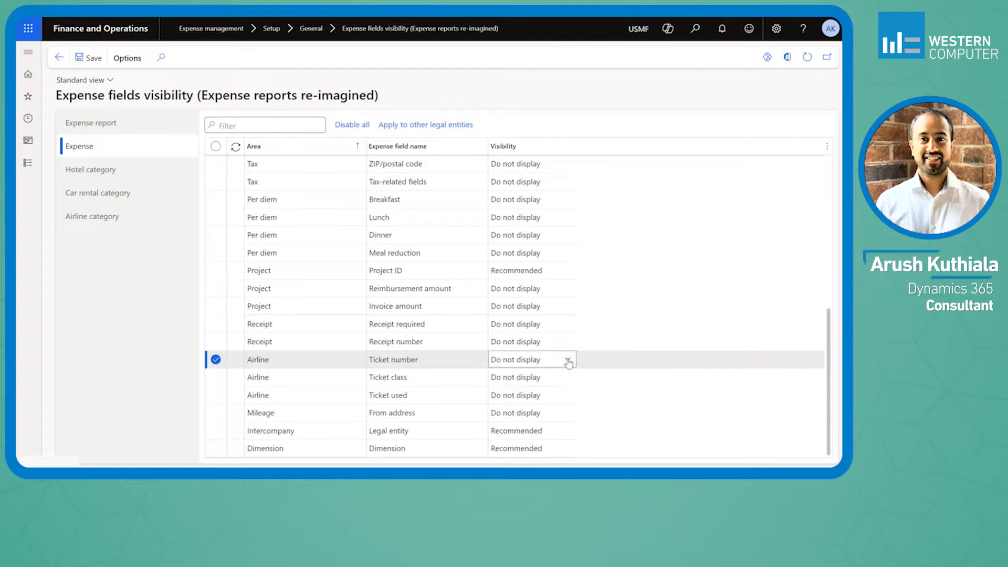
{"action": "left_click", "coordinate": [527, 359]}
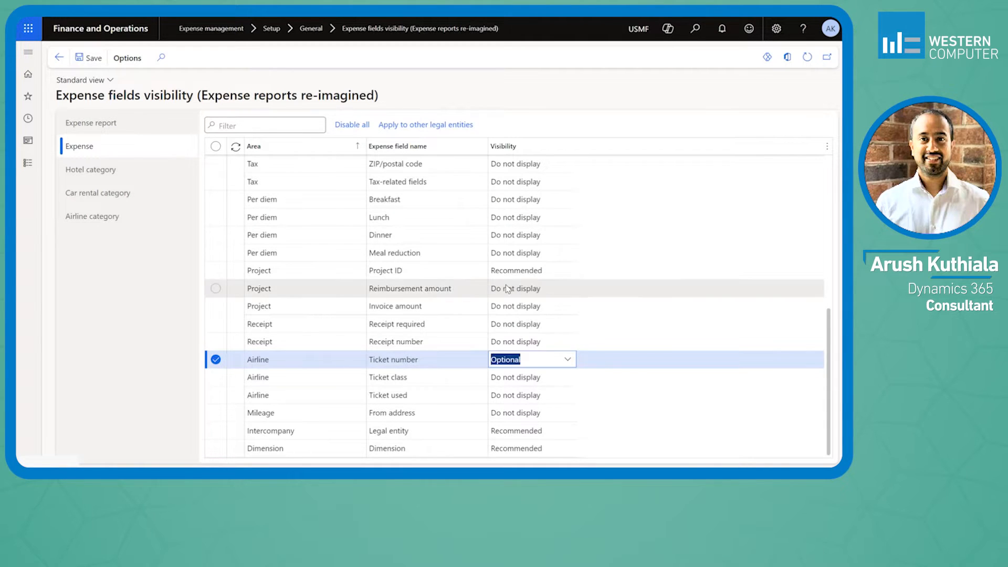
{"action": "left_click", "coordinate": [533, 376]}
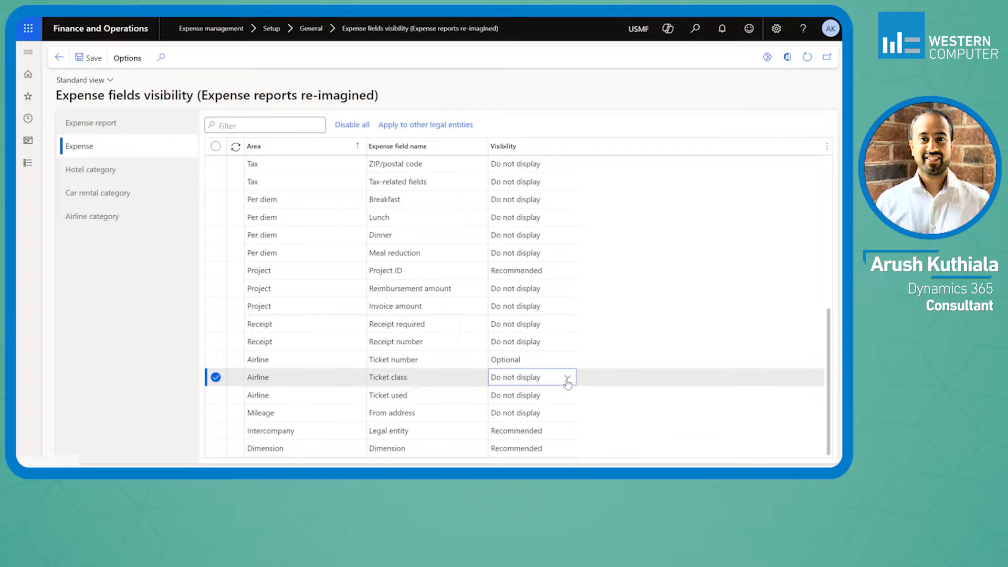
{"action": "left_click", "coordinate": [530, 377]}
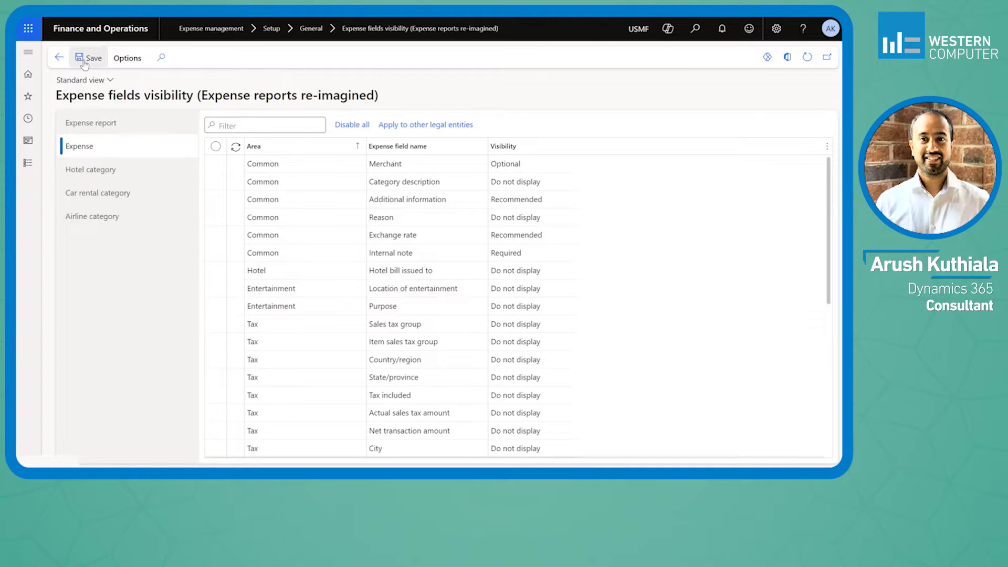
{"action": "left_click", "coordinate": [59, 56]}
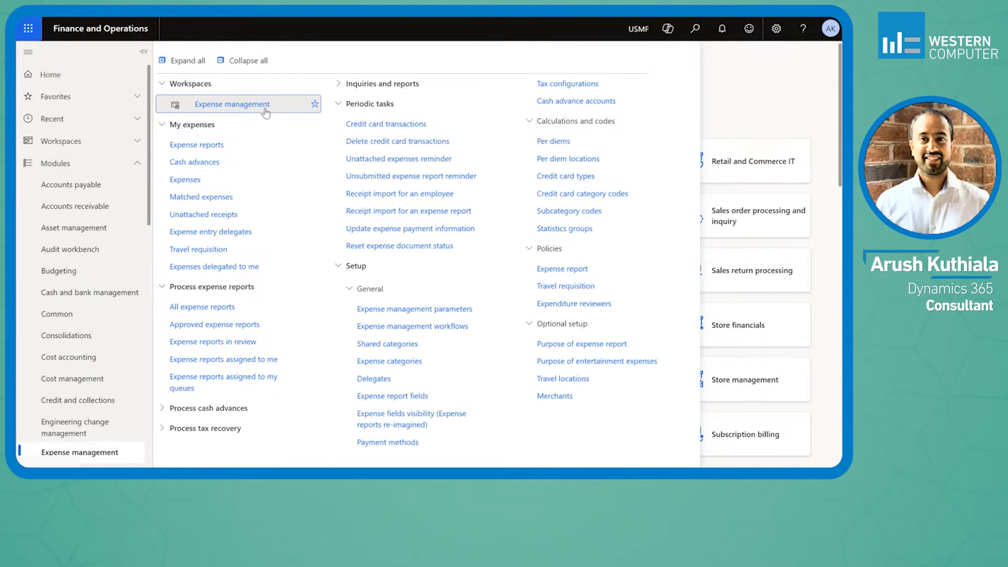
Step: Open the Expense management workspace and view its Receipts, then its empty Expenses list
{"action": "left_click", "coordinate": [231, 104]}
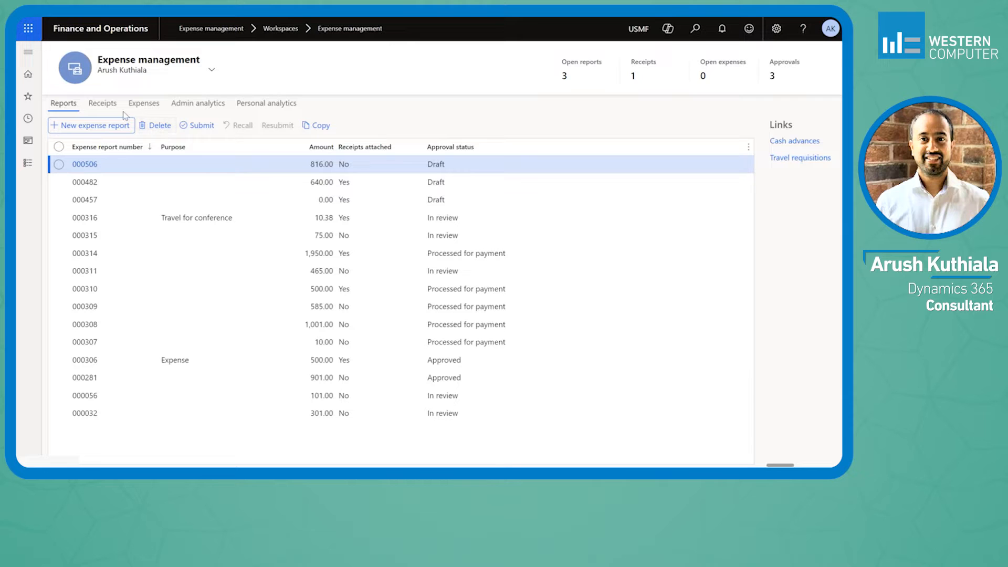
{"action": "left_click", "coordinate": [102, 103]}
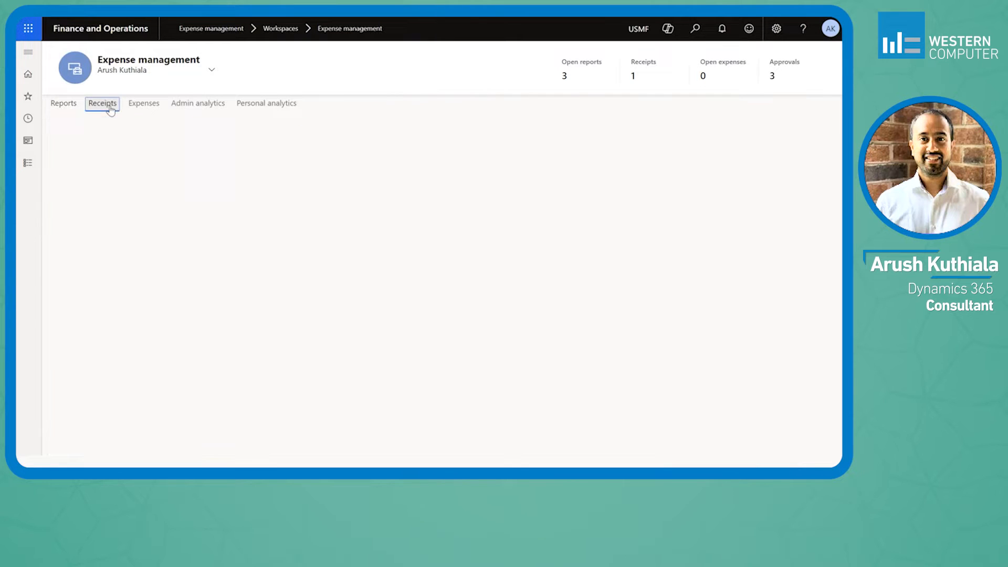
{"action": "left_click", "coordinate": [102, 103]}
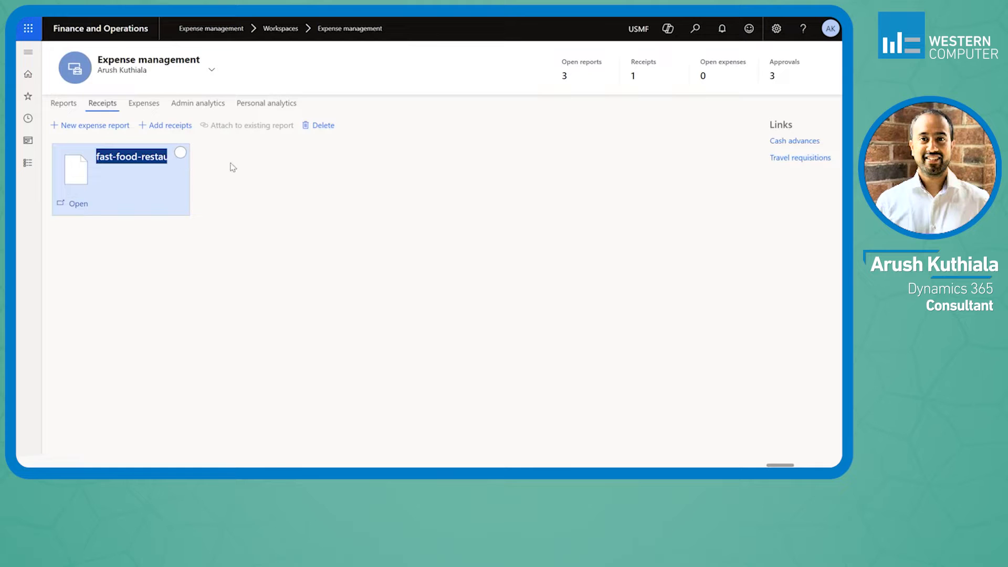
{"action": "mouse_move", "coordinate": [234, 206]}
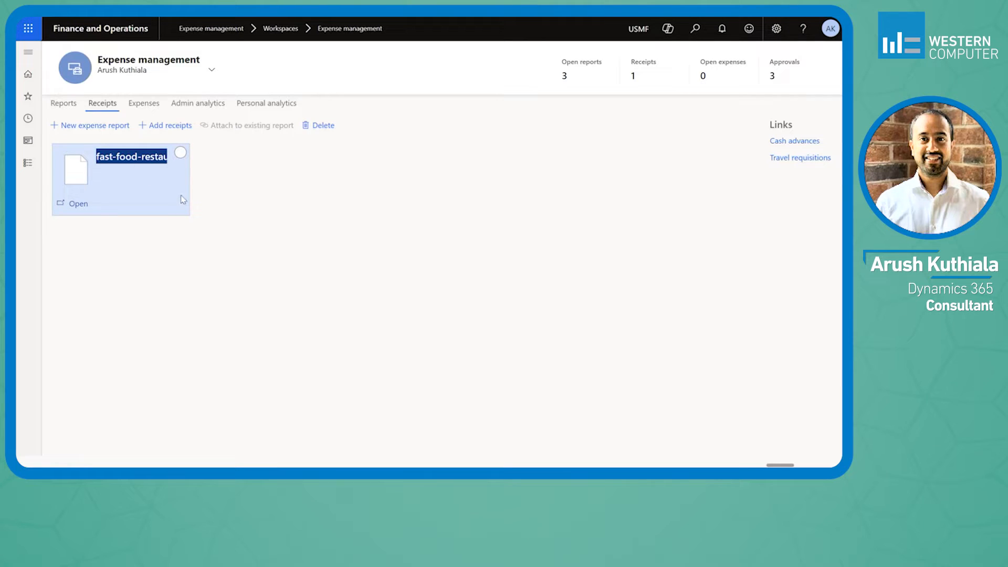
{"action": "mouse_move", "coordinate": [128, 192]}
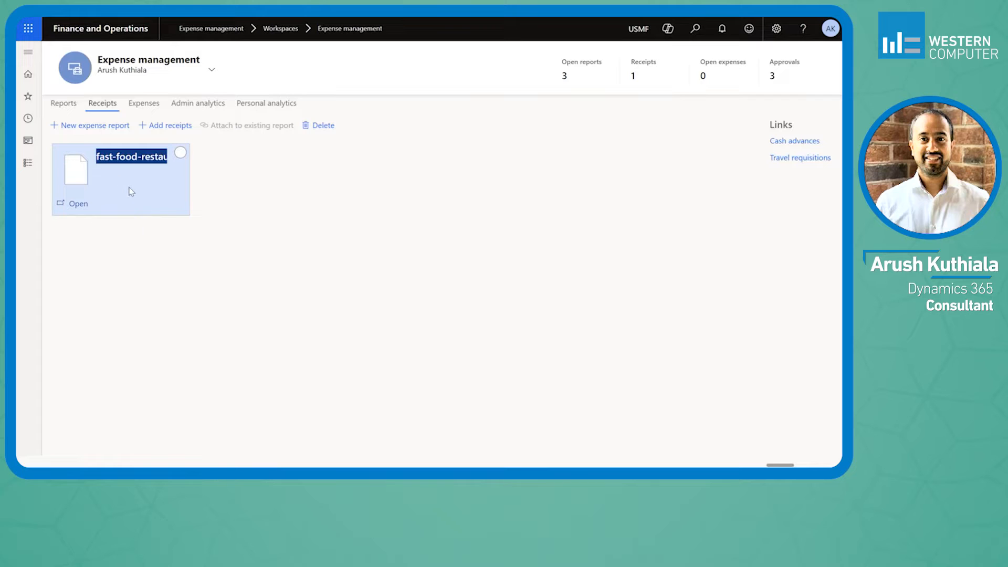
{"action": "mouse_move", "coordinate": [142, 188]}
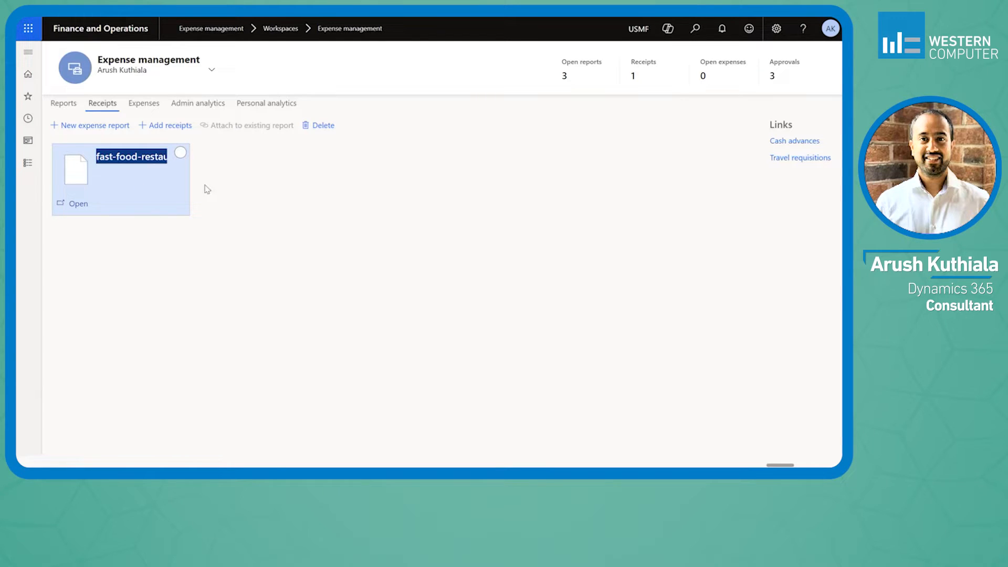
{"action": "mouse_move", "coordinate": [158, 202]}
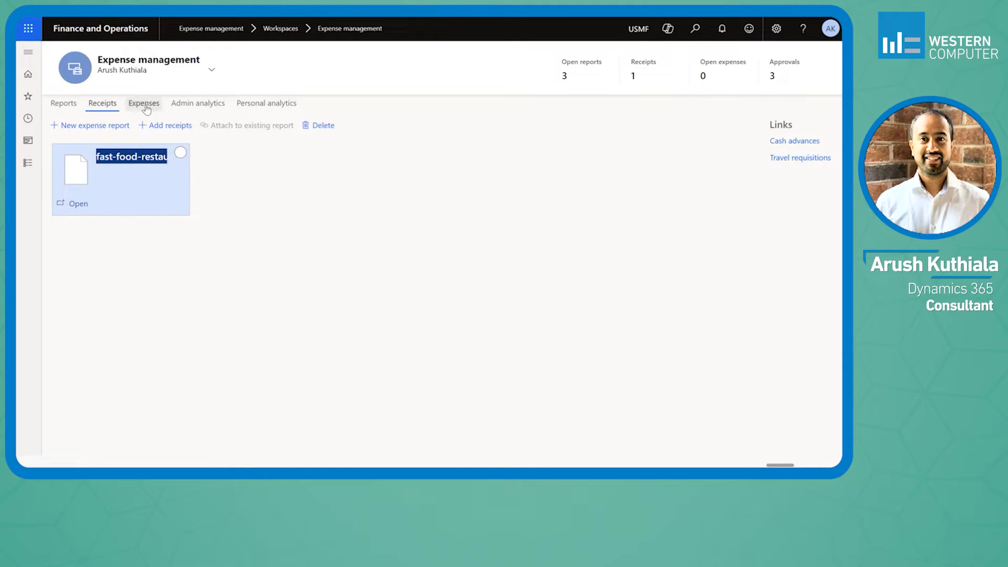
{"action": "left_click", "coordinate": [144, 103]}
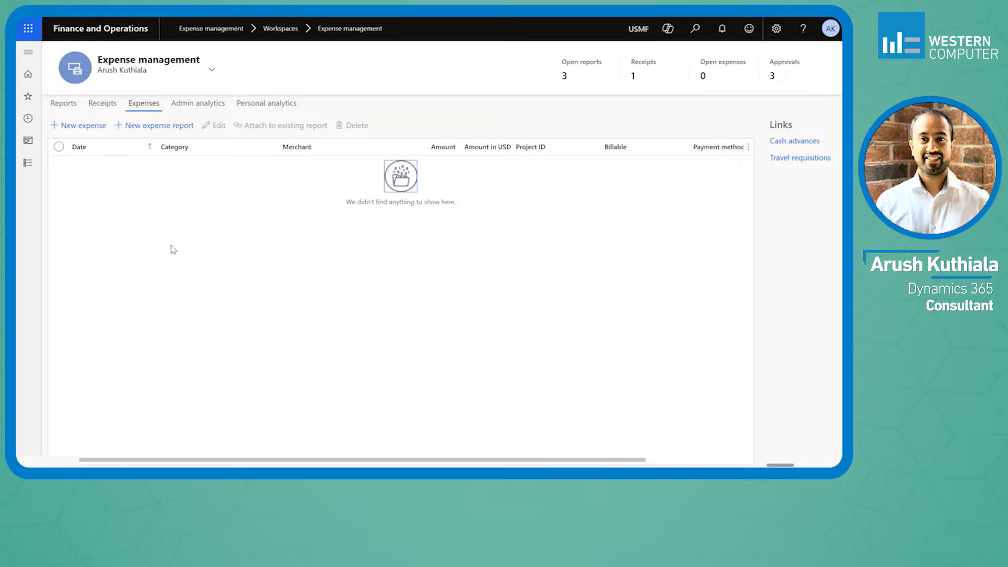
{"action": "mouse_move", "coordinate": [127, 155]}
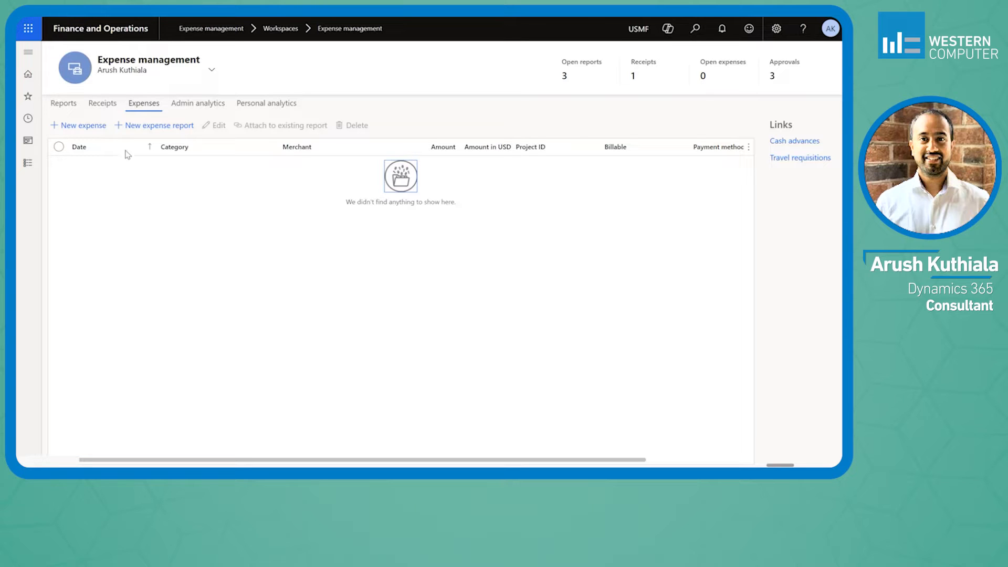
{"action": "mouse_move", "coordinate": [237, 153]}
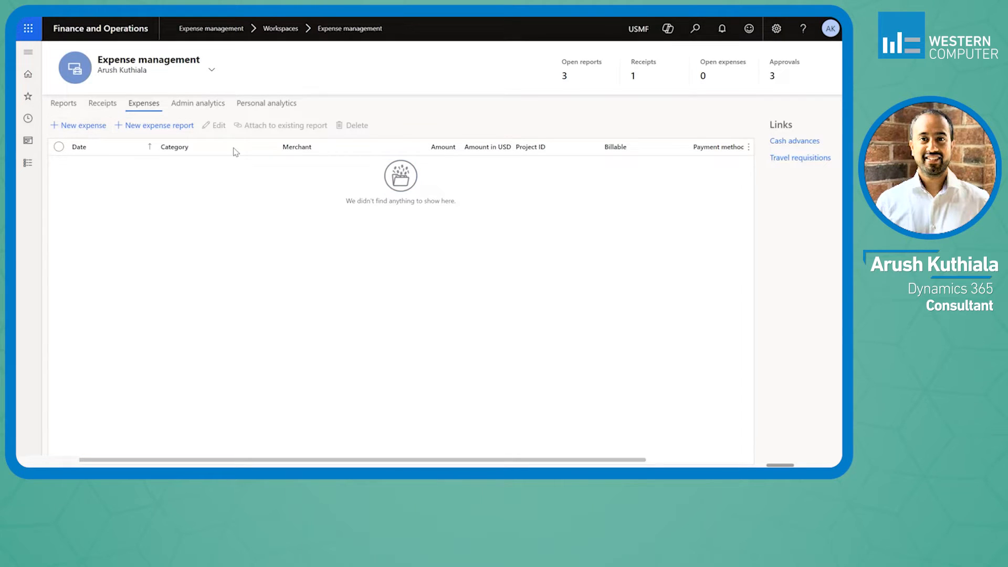
Step: Save a new 10.00 USD Travel expense with an internal note, then show the Reports list
{"action": "left_click", "coordinate": [82, 125]}
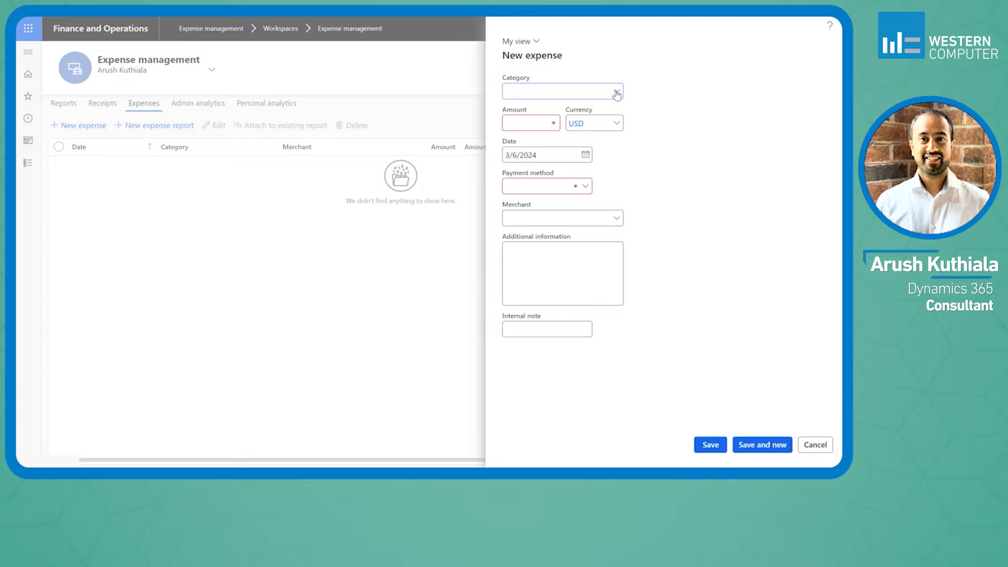
{"action": "left_click", "coordinate": [615, 92]}
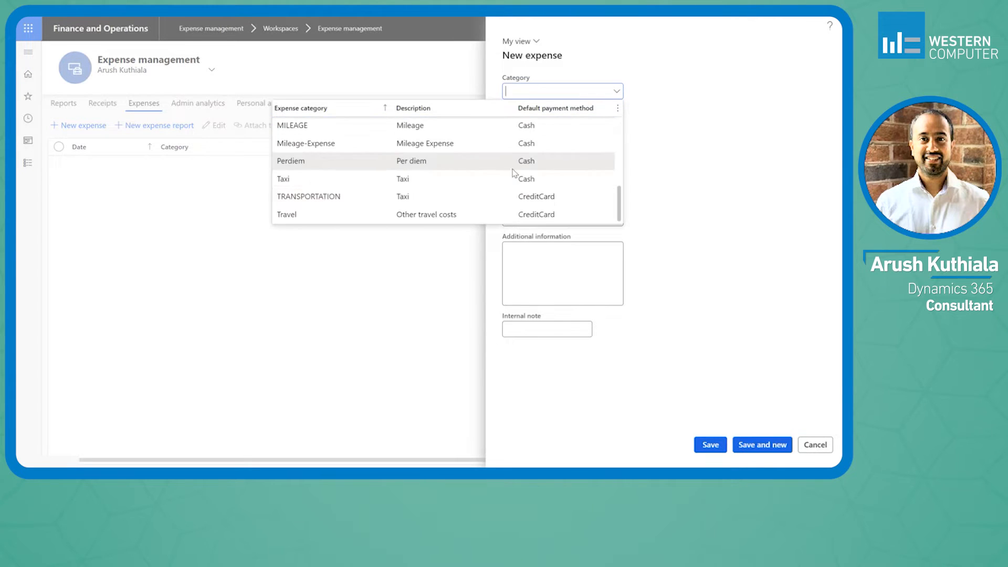
{"action": "left_click", "coordinate": [287, 214]}
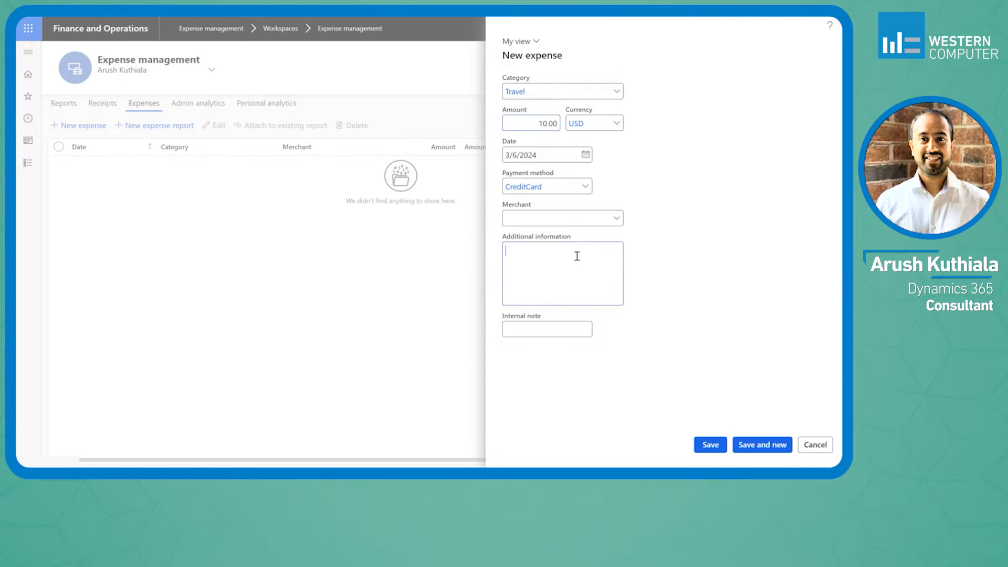
{"action": "left_click", "coordinate": [546, 329]}
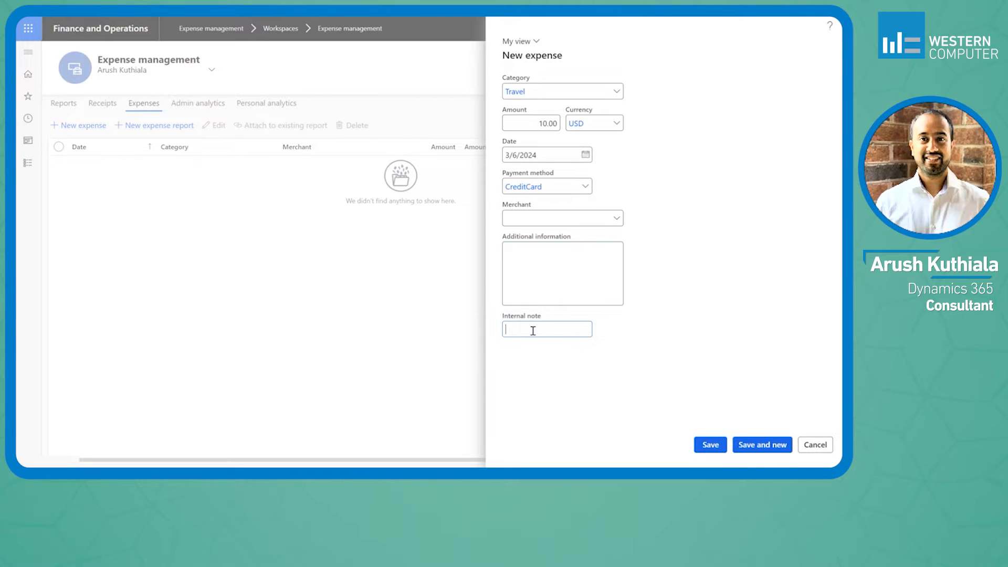
{"action": "type", "text": "Internal"}
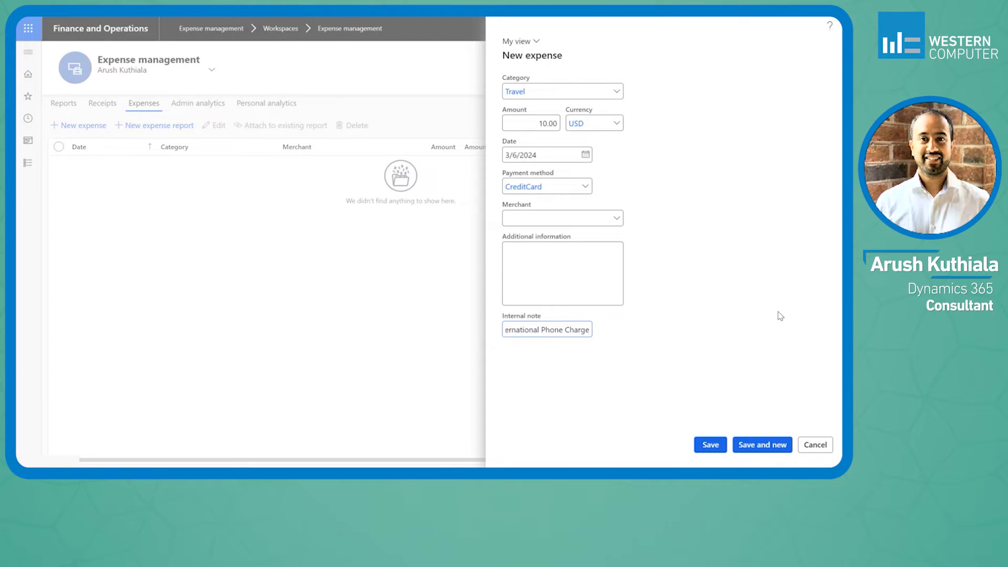
{"action": "left_click", "coordinate": [710, 444]}
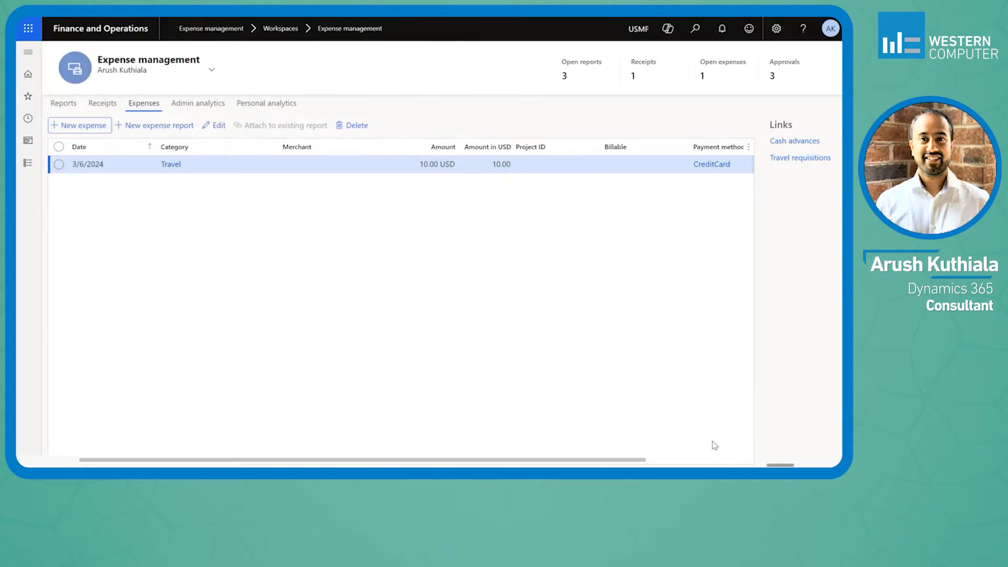
{"action": "mouse_move", "coordinate": [115, 108]}
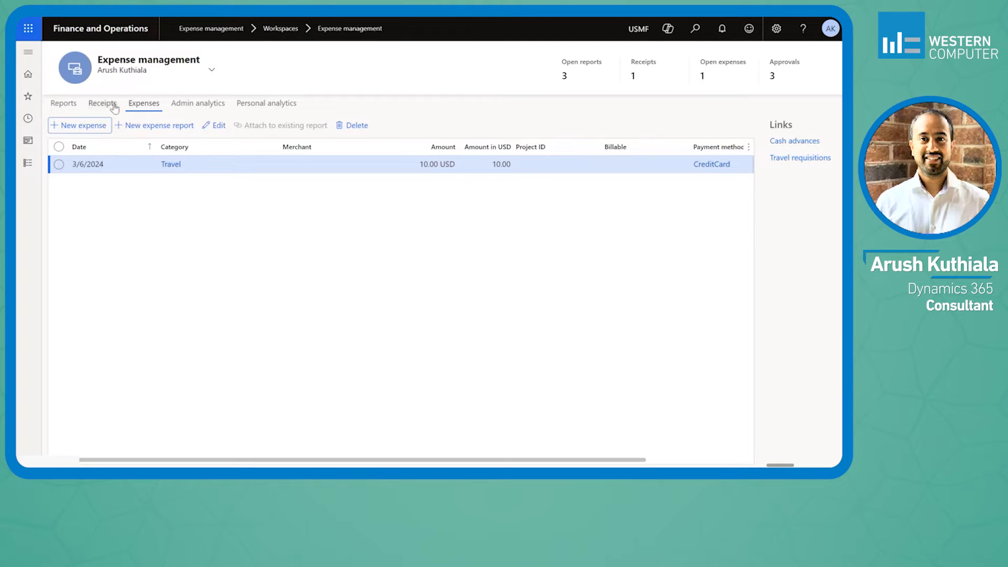
{"action": "left_click", "coordinate": [102, 103]}
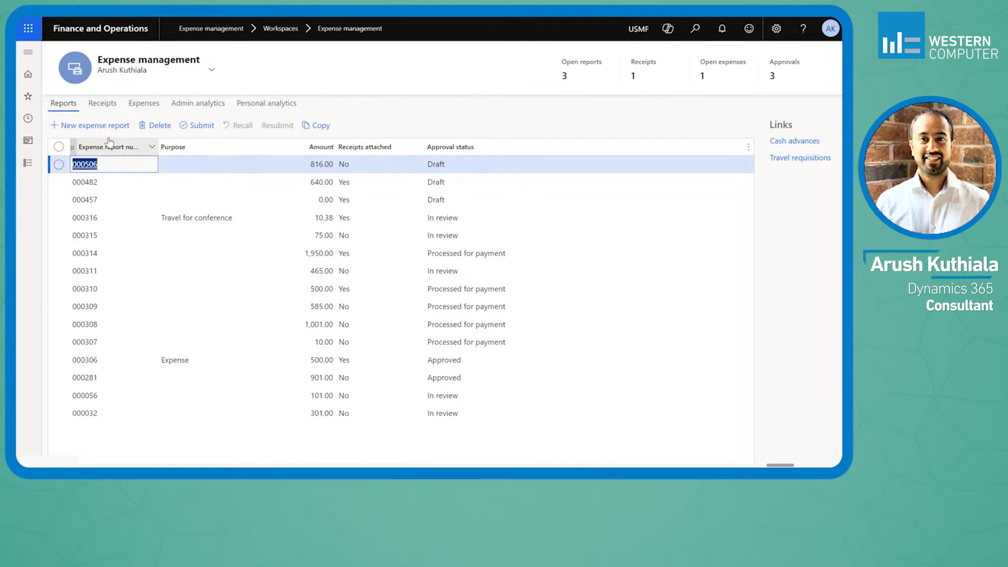
Step: Create expense report 'Travel to Internal Site' adding all open expenses and receipts
{"action": "left_click", "coordinate": [95, 125]}
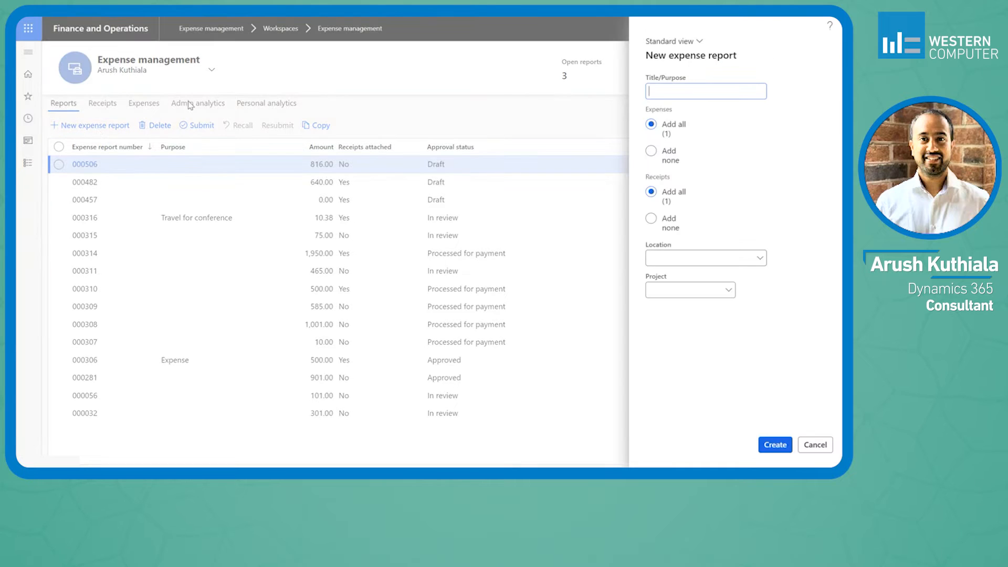
{"action": "type", "text": "Travel to Internal Site"}
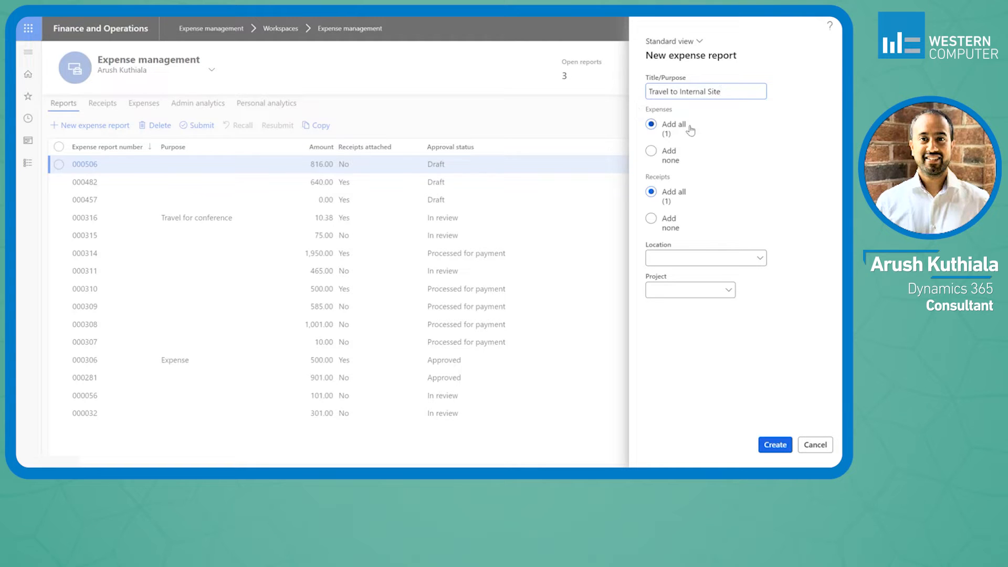
{"action": "mouse_move", "coordinate": [664, 206]}
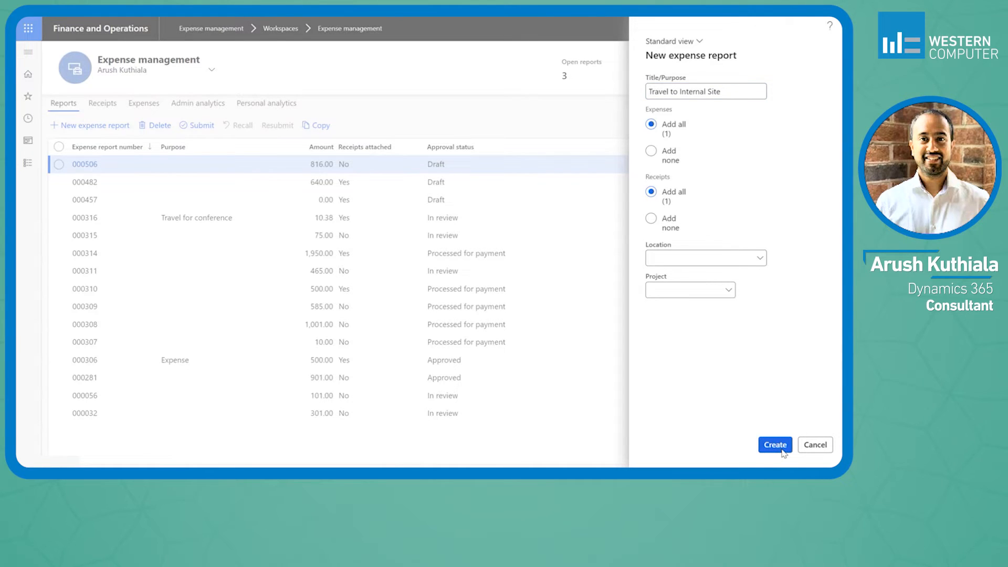
{"action": "left_click", "coordinate": [774, 445]}
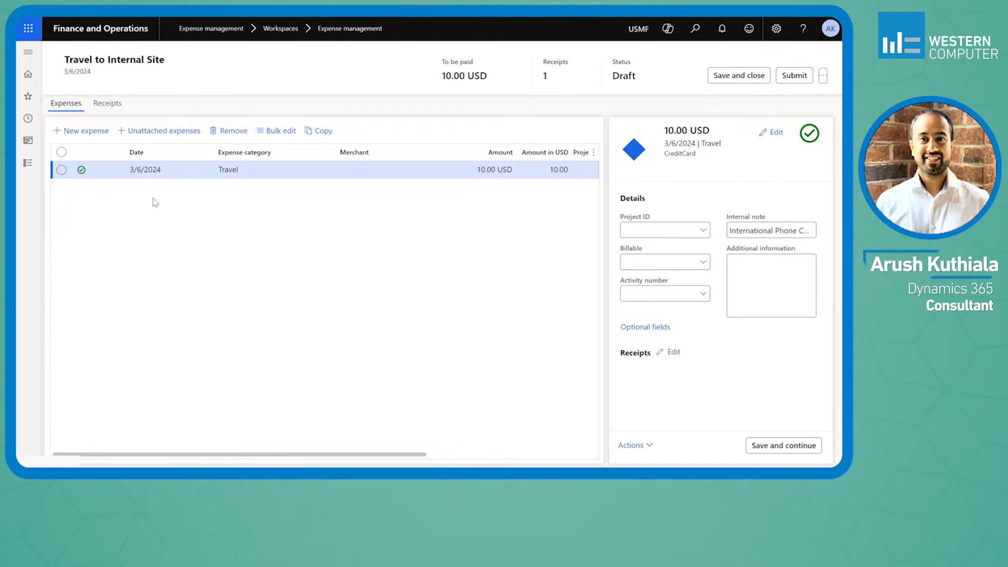
Step: Enter a new 50.00 Meal expense with internal note 'First Night Dinner'
{"action": "left_click", "coordinate": [85, 130]}
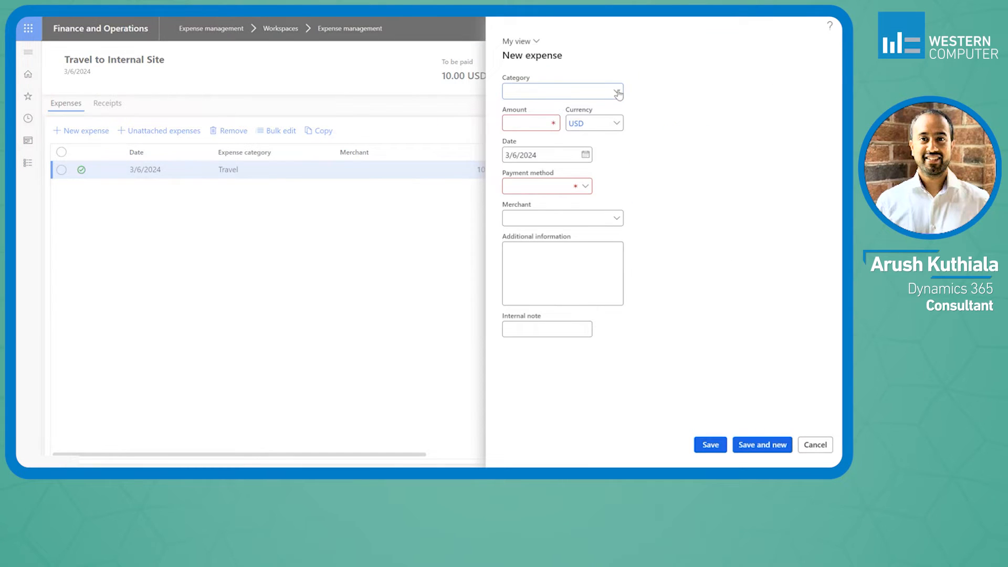
{"action": "left_click", "coordinate": [615, 91]}
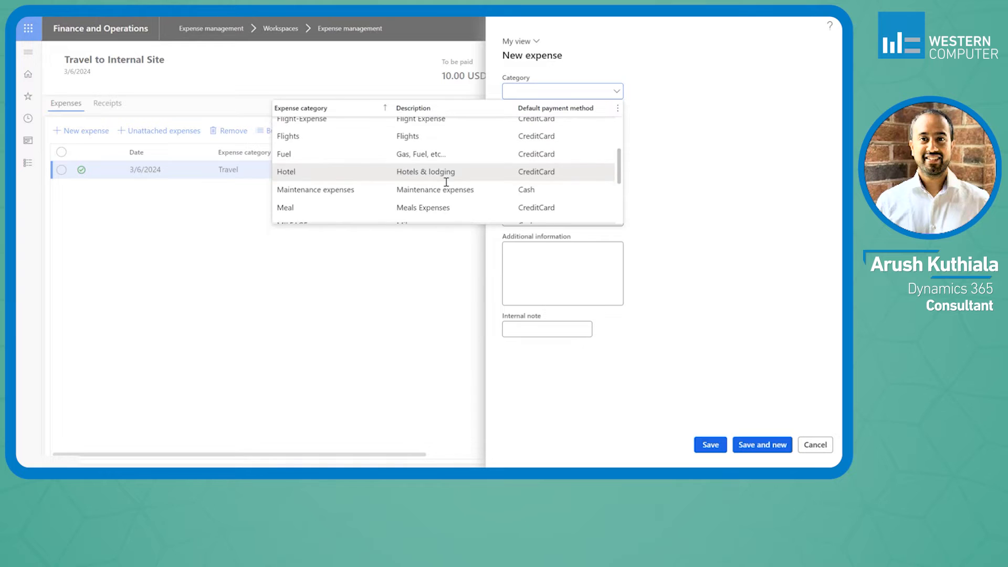
{"action": "left_click", "coordinate": [285, 206]}
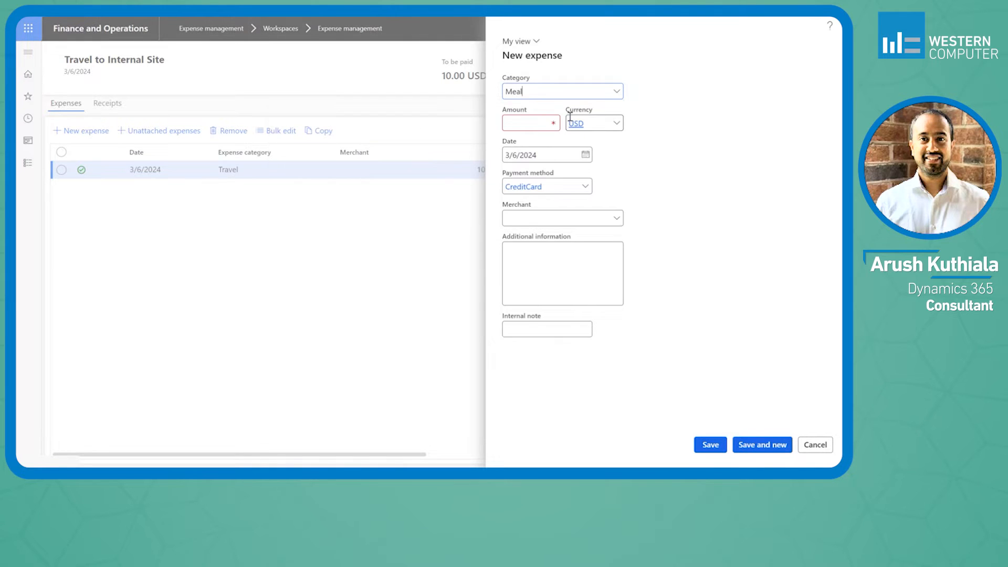
{"action": "type", "text": "50.00"}
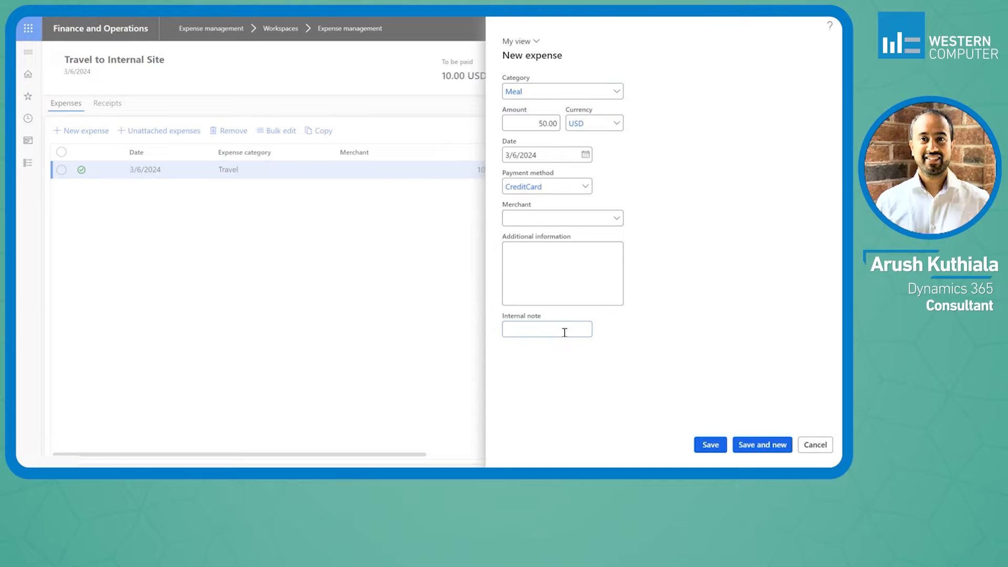
{"action": "type", "text": "First Night Dinner"}
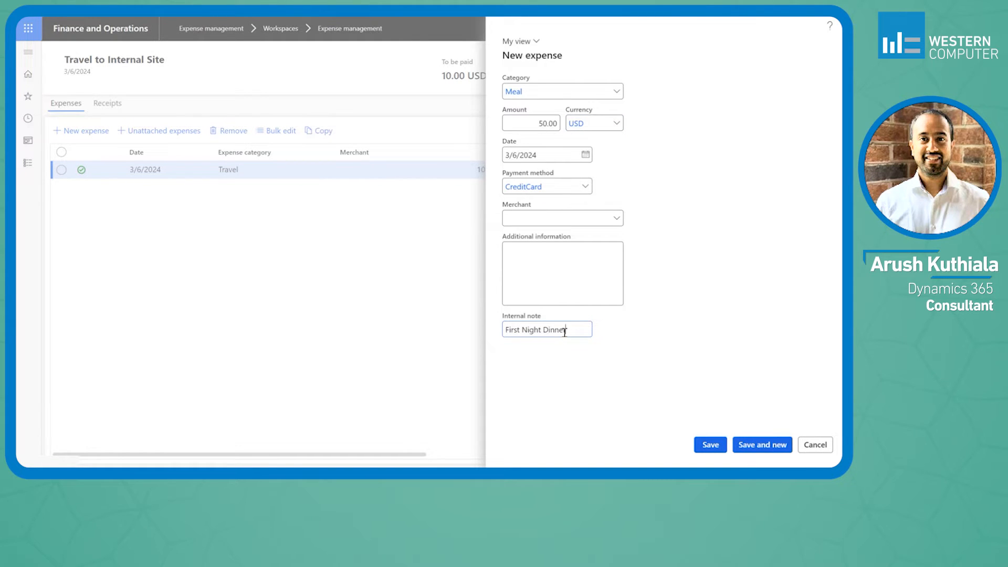
{"action": "mouse_move", "coordinate": [709, 444]}
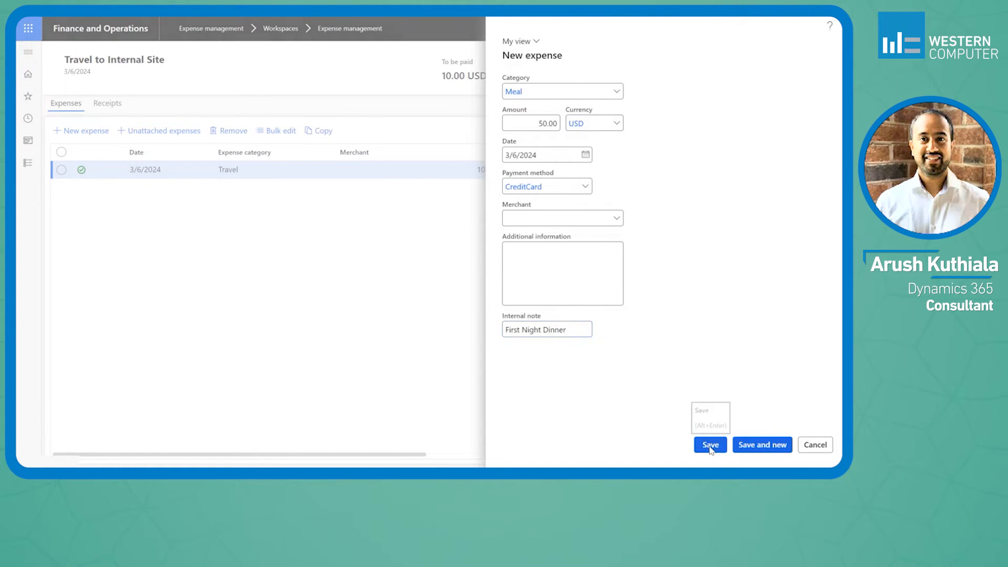
Step: Save the Meal expense and review its 'receipt required over $25' policy violation
{"action": "left_click", "coordinate": [708, 444]}
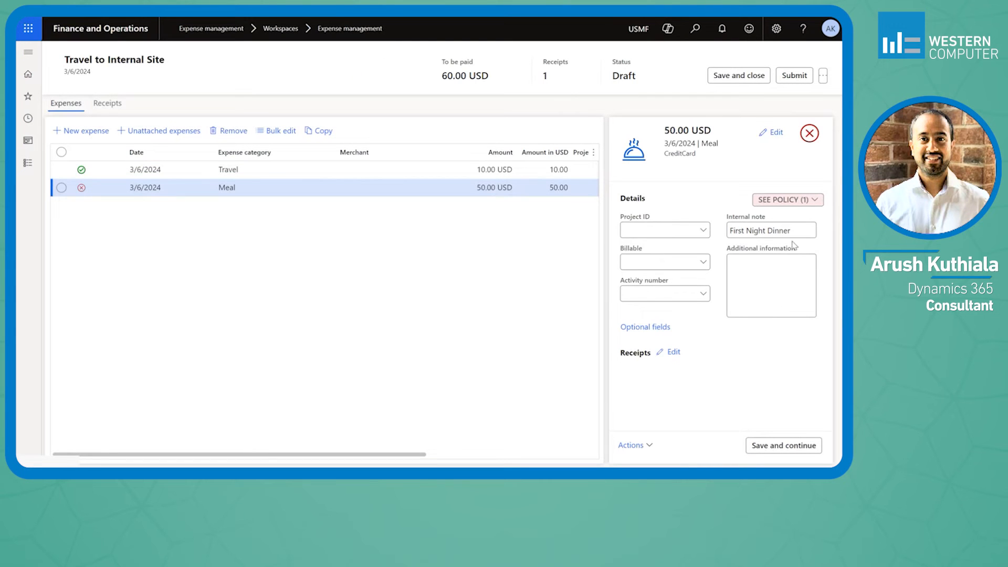
{"action": "mouse_move", "coordinate": [815, 205]}
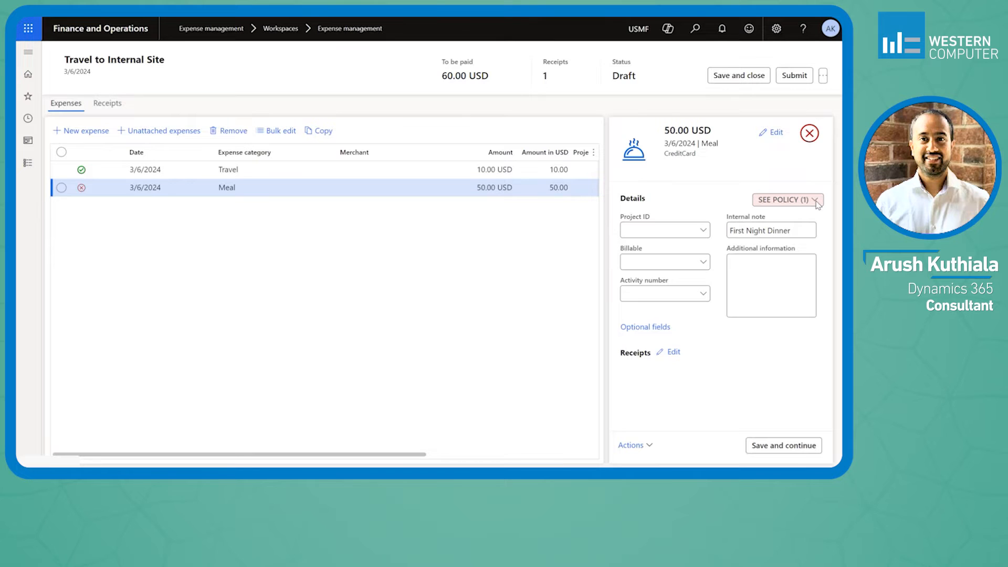
{"action": "left_click", "coordinate": [782, 199]}
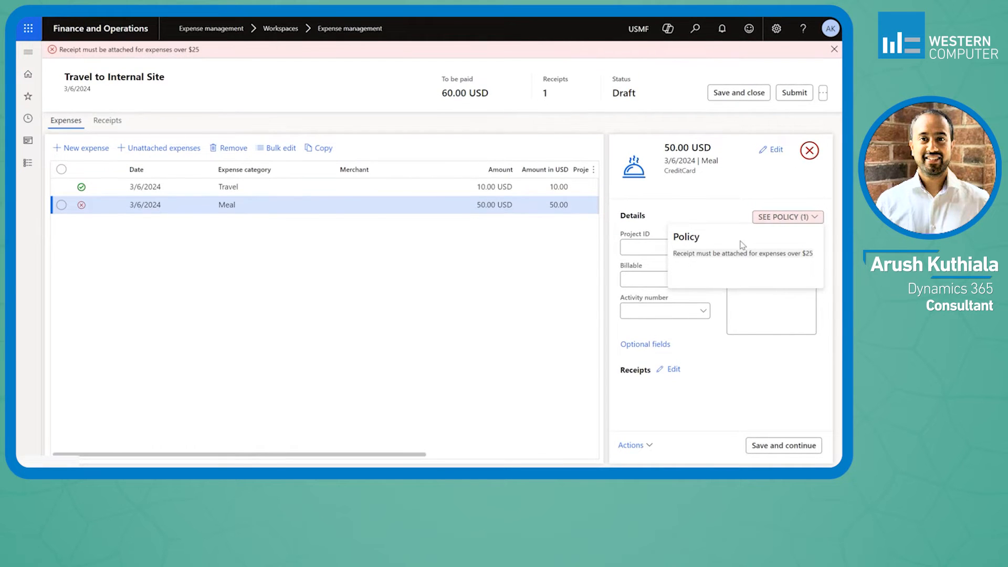
{"action": "mouse_move", "coordinate": [774, 261]}
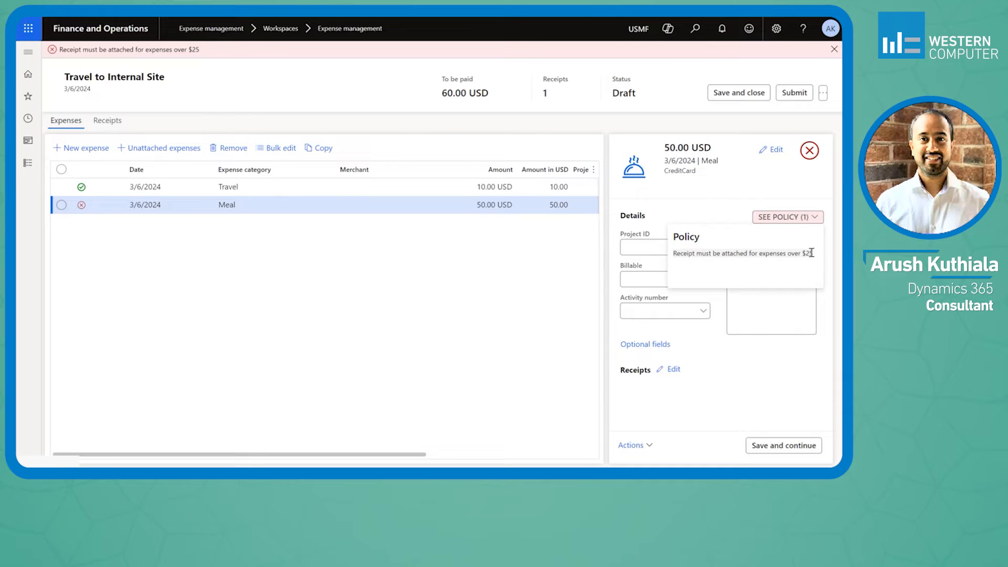
{"action": "mouse_move", "coordinate": [749, 370]}
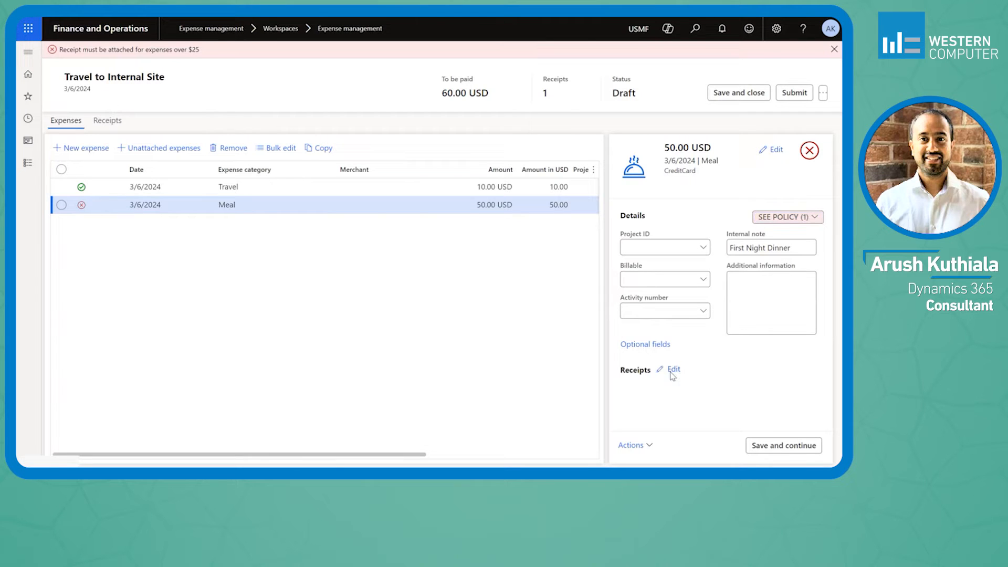
{"action": "left_click", "coordinate": [674, 369]}
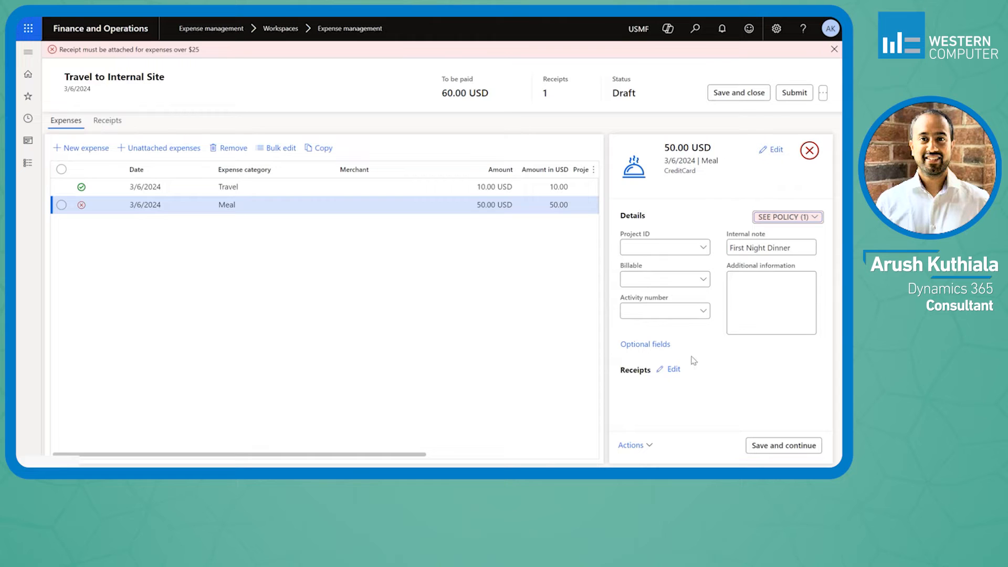
Step: Attach the existing fast-food restaurant receipt to the Meal expense and close
{"action": "left_click", "coordinate": [674, 369]}
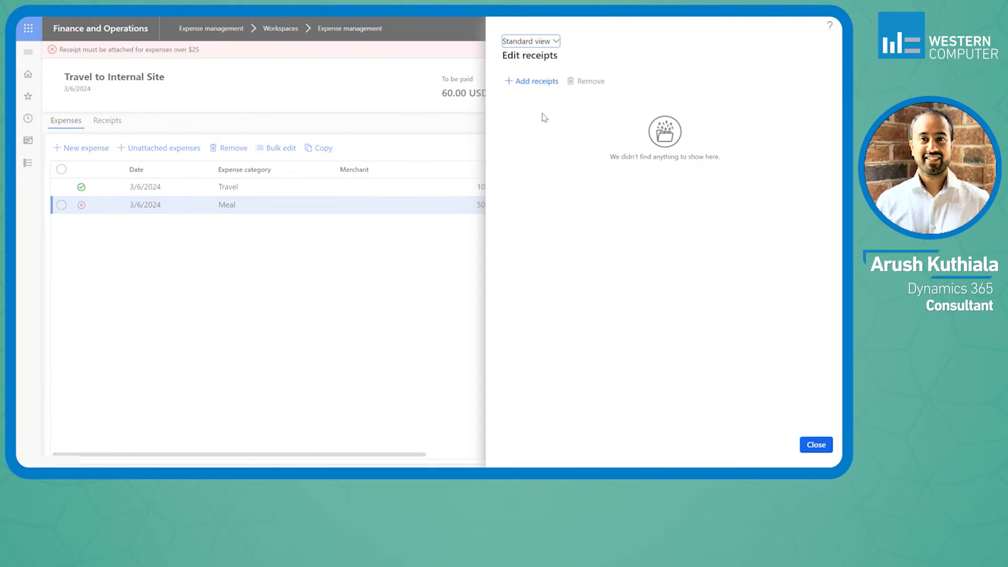
{"action": "left_click", "coordinate": [536, 81]}
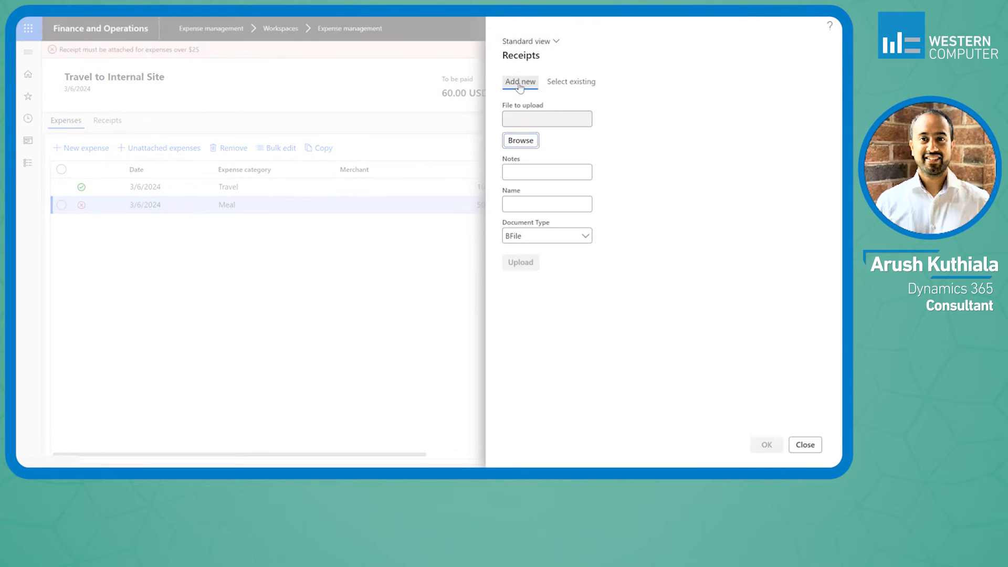
{"action": "left_click", "coordinate": [569, 82]}
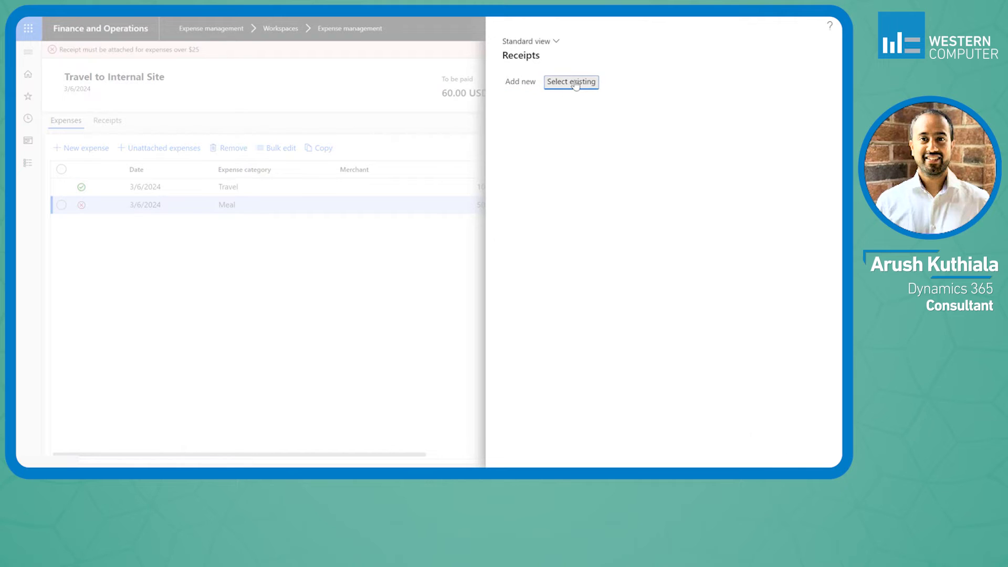
{"action": "left_click", "coordinate": [569, 81]}
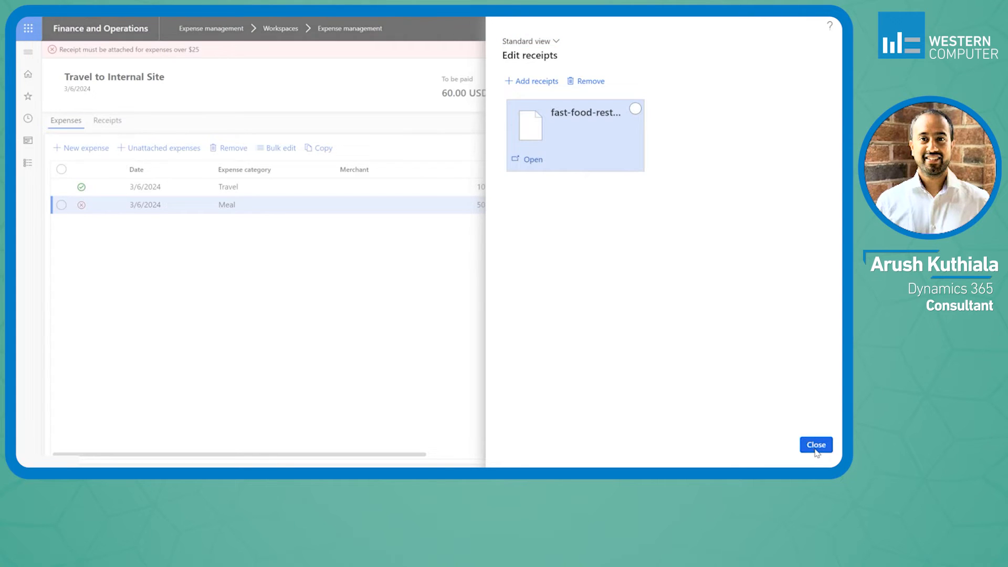
{"action": "left_click", "coordinate": [816, 445]}
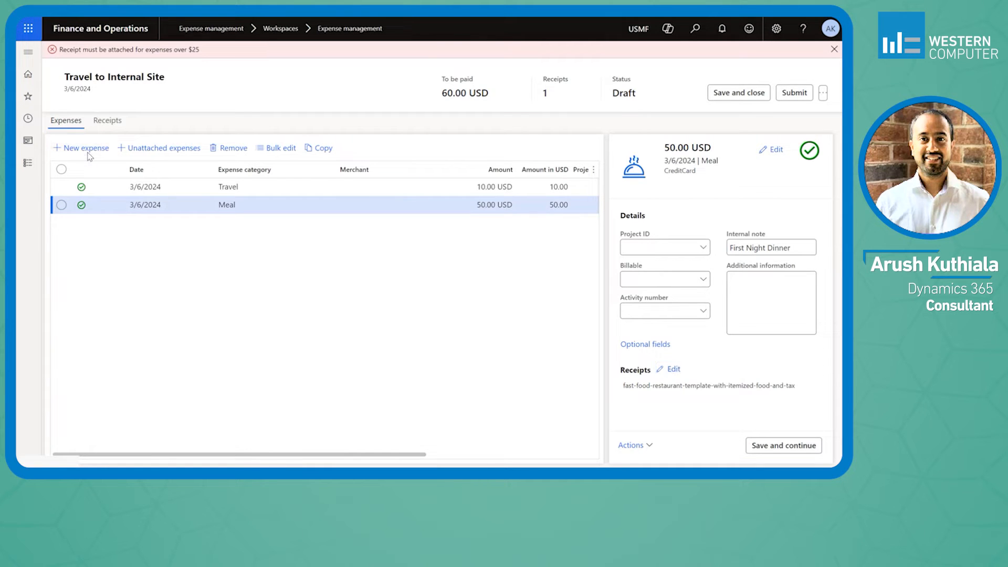
Step: Save a 500.00 Hotel expense noted 'Hilton Stay' and start another expense
{"action": "left_click", "coordinate": [81, 147]}
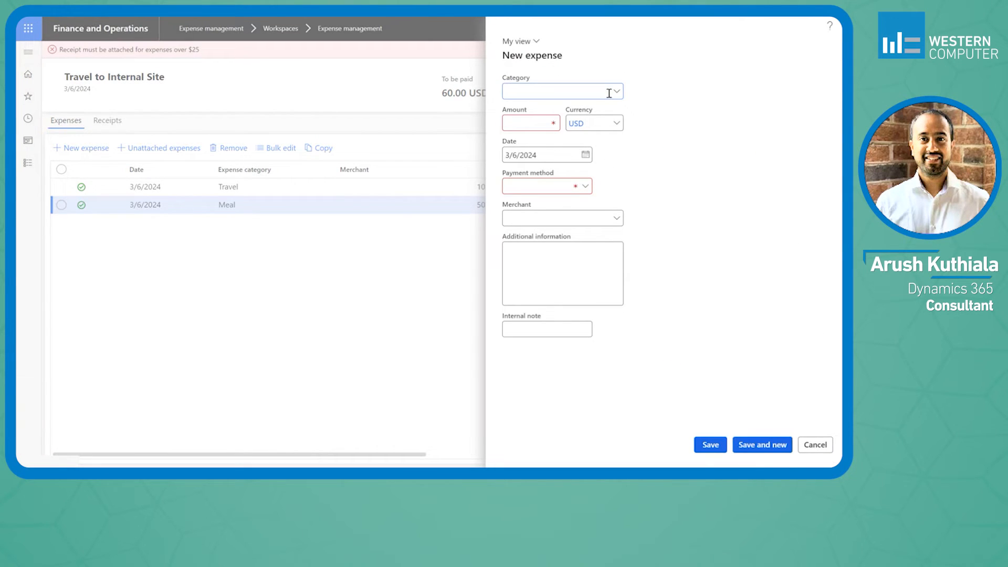
{"action": "type", "text": "hotel"}
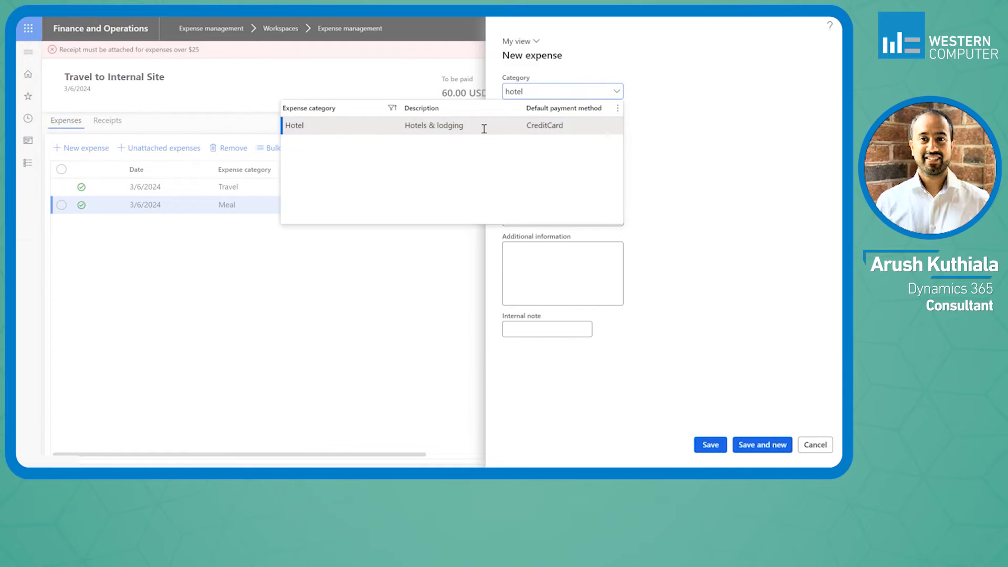
{"action": "left_click", "coordinate": [294, 125]}
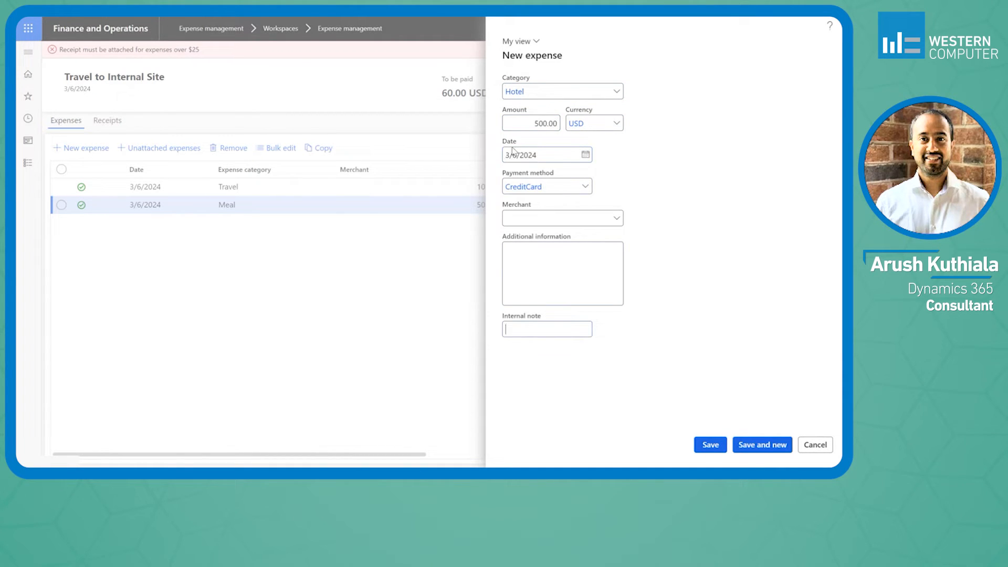
{"action": "type", "text": "Hilton Stay"}
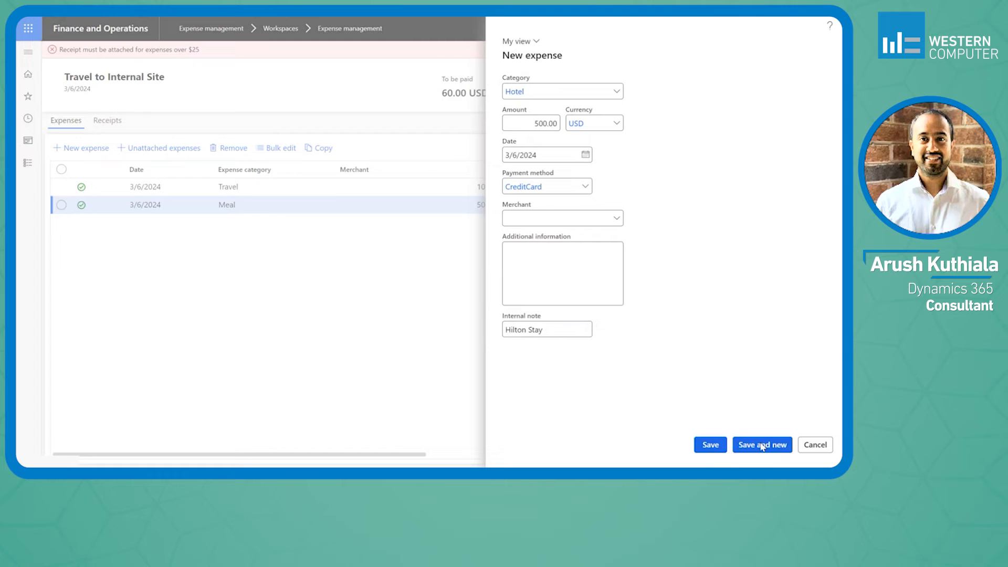
{"action": "left_click", "coordinate": [762, 444]}
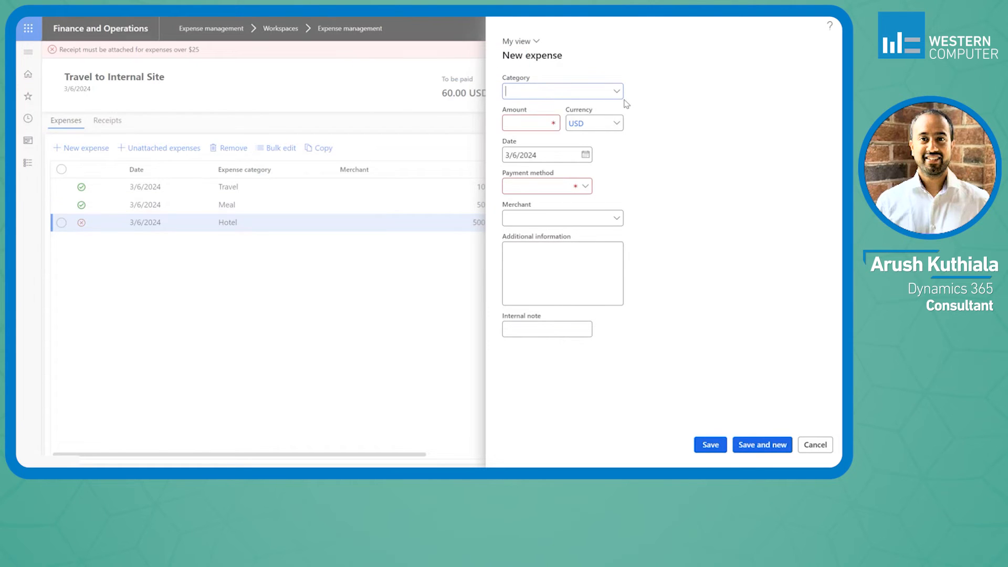
Step: Choose the Flights category and enter amount 600.00
{"action": "left_click", "coordinate": [615, 92]}
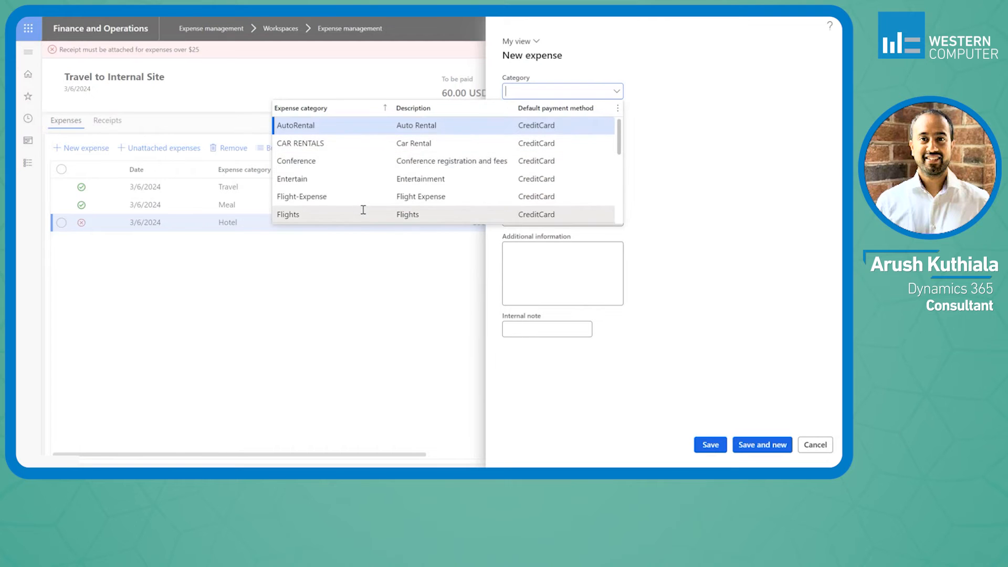
{"action": "left_click", "coordinate": [288, 215]}
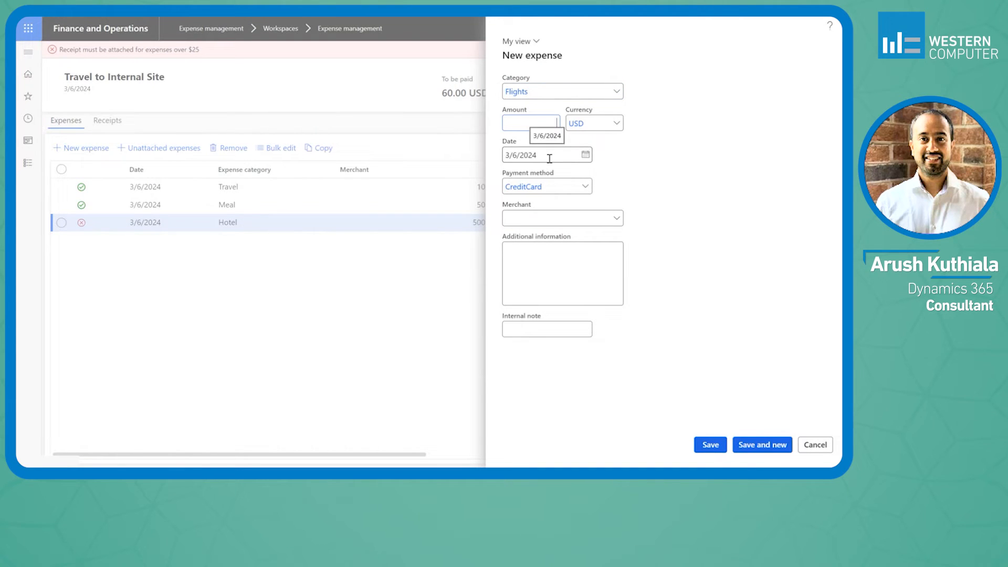
{"action": "type", "text": "600.00"}
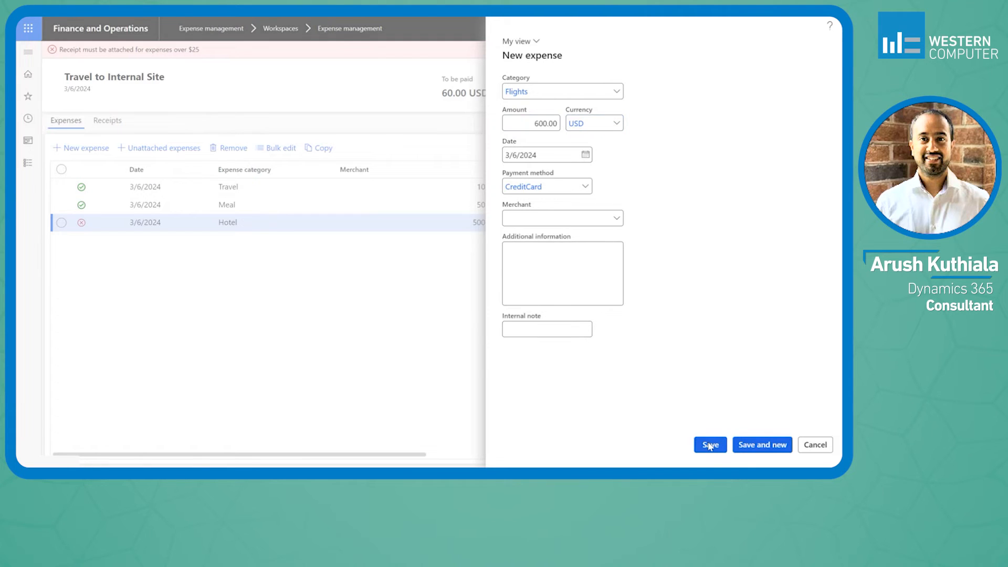
Step: Save the Flights expense with note 'Flight to Site' and ticket class Economy
{"action": "left_click", "coordinate": [710, 446]}
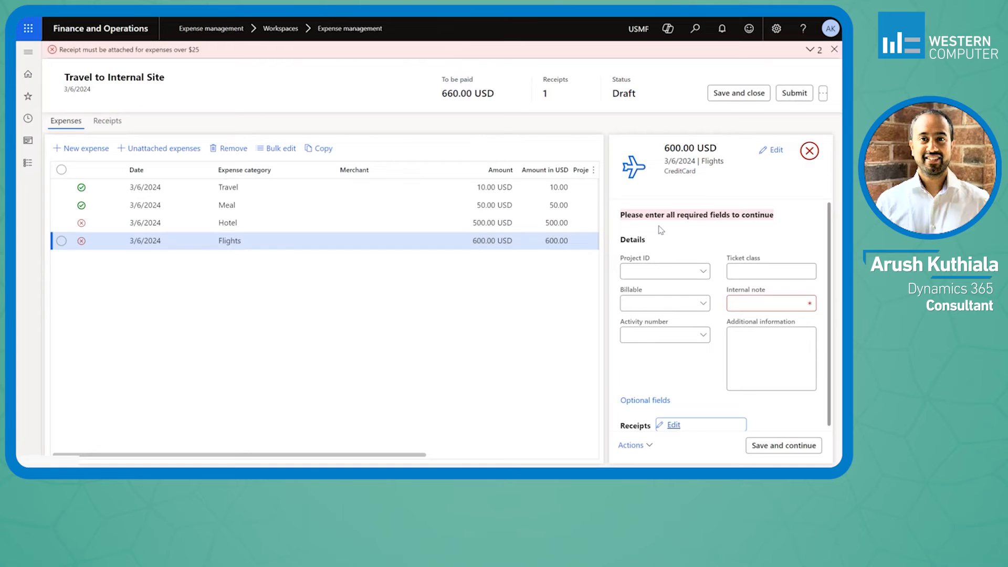
{"action": "mouse_move", "coordinate": [749, 215]}
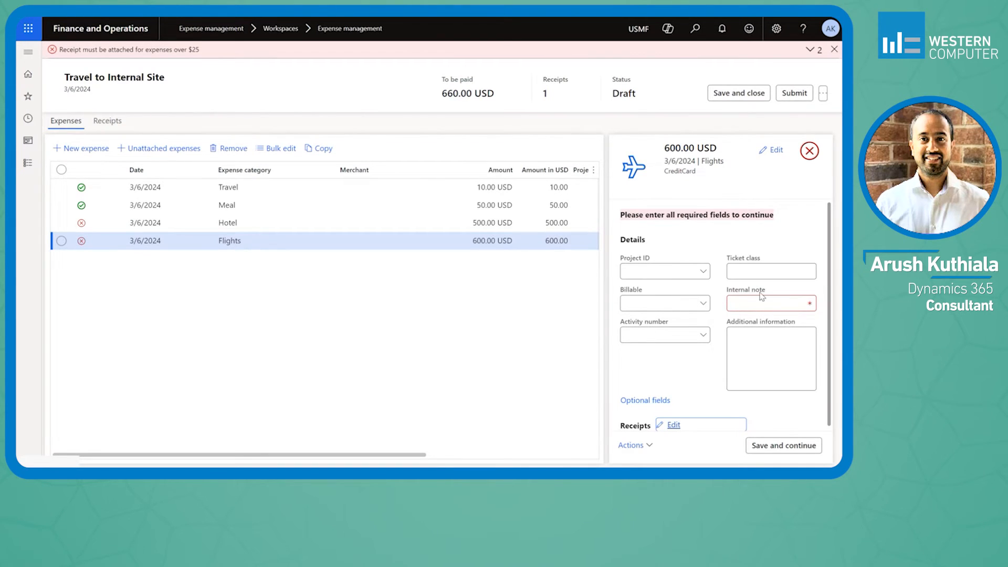
{"action": "left_click", "coordinate": [769, 302]}
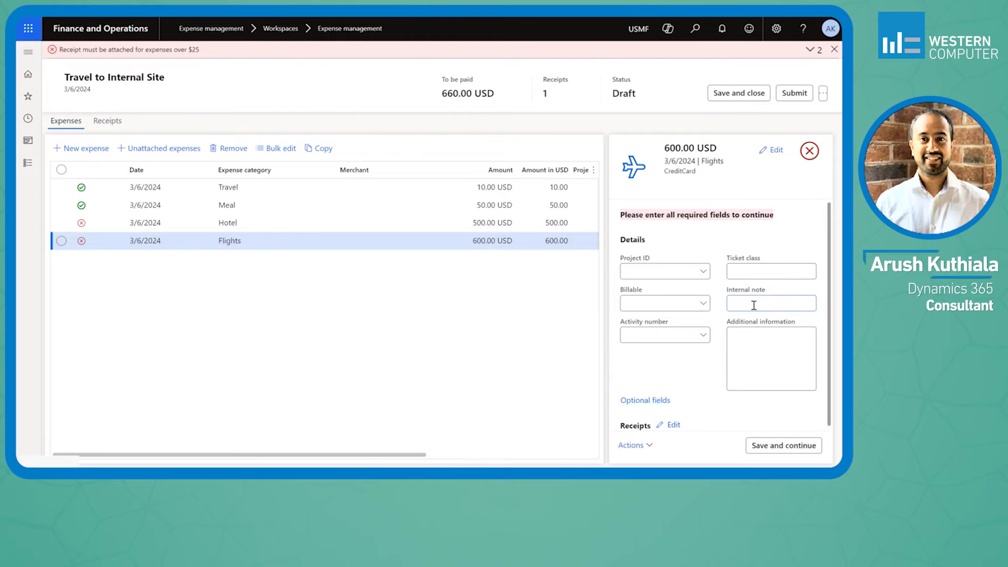
{"action": "type", "text": "Flight"}
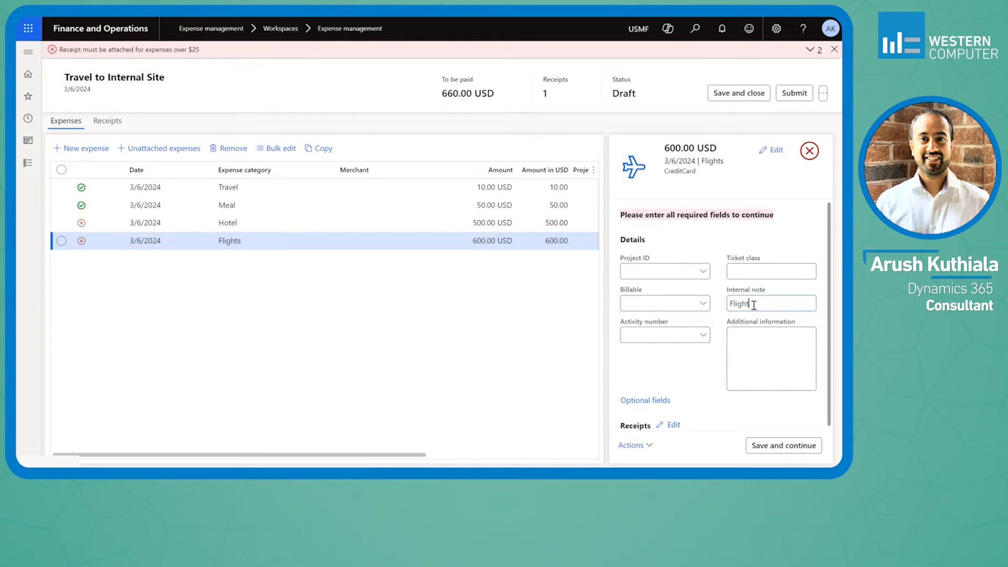
{"action": "type", "text": "to Site"}
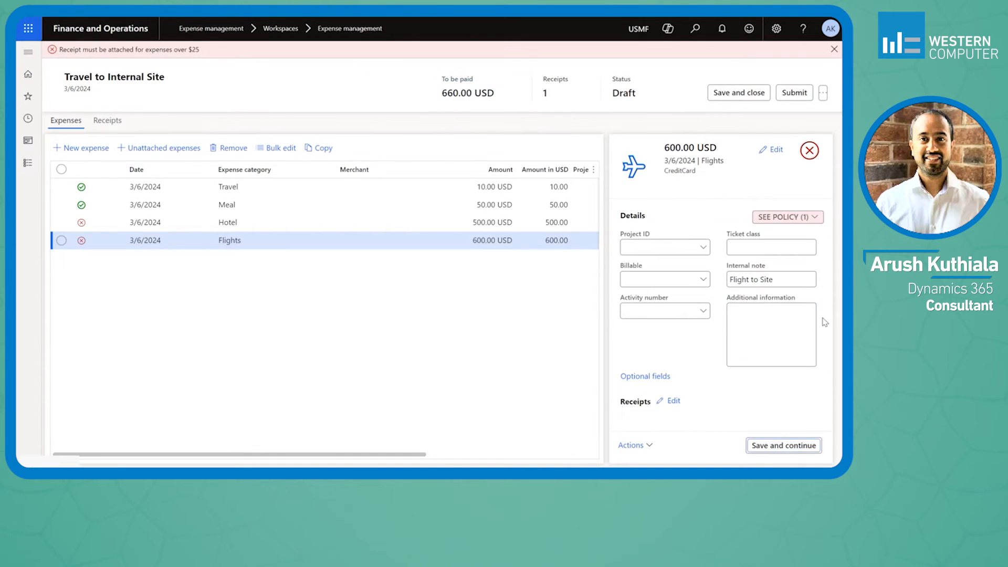
{"action": "mouse_move", "coordinate": [692, 391]}
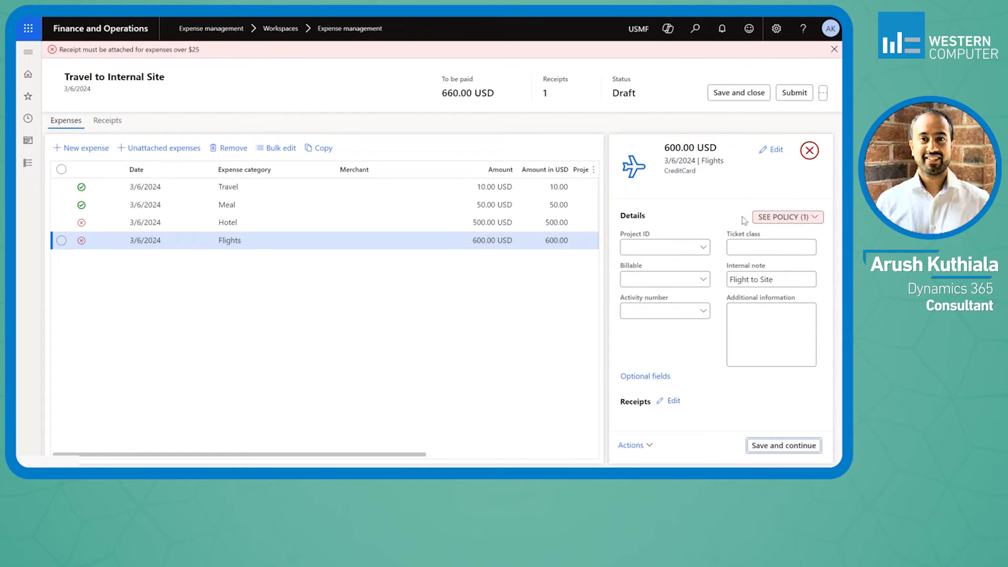
{"action": "left_click", "coordinate": [770, 247]}
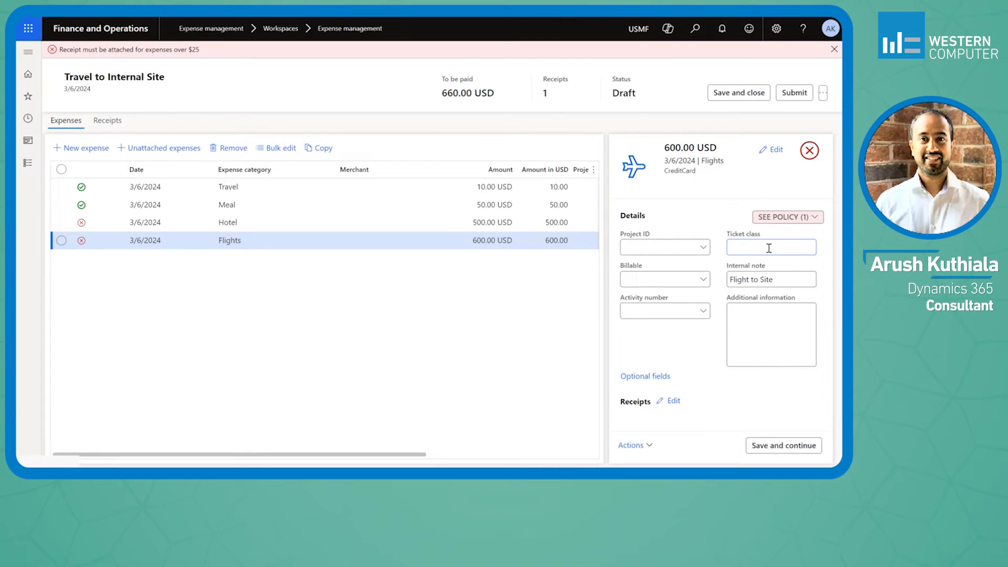
{"action": "type", "text": "Economy"}
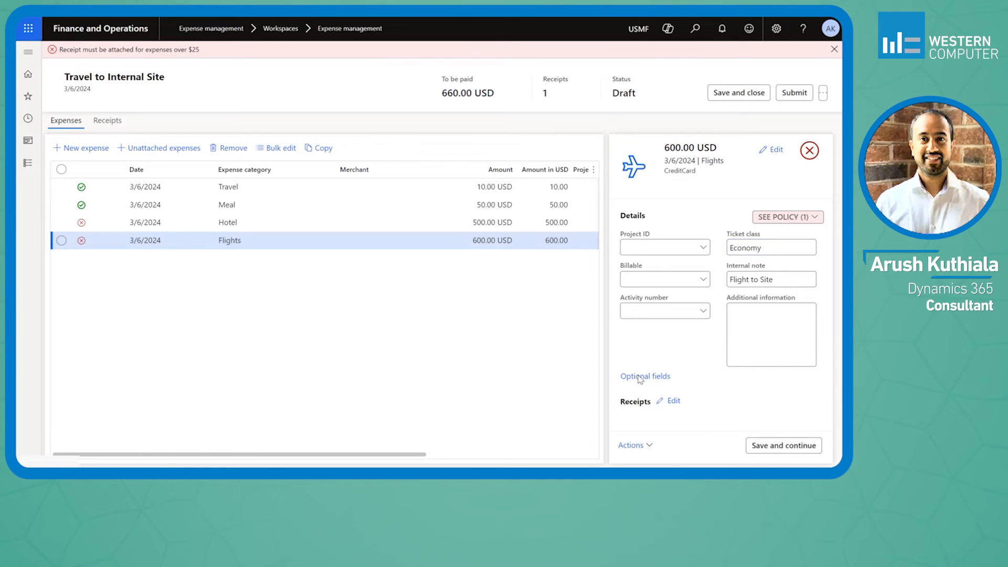
Step: Enter ticket number 94328 in the optional fields and confirm
{"action": "left_click", "coordinate": [644, 376]}
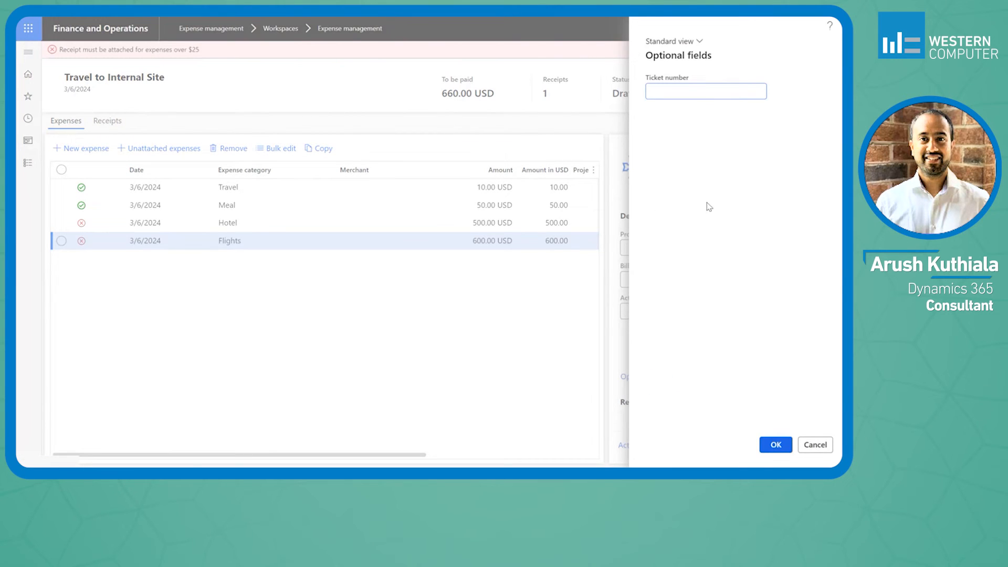
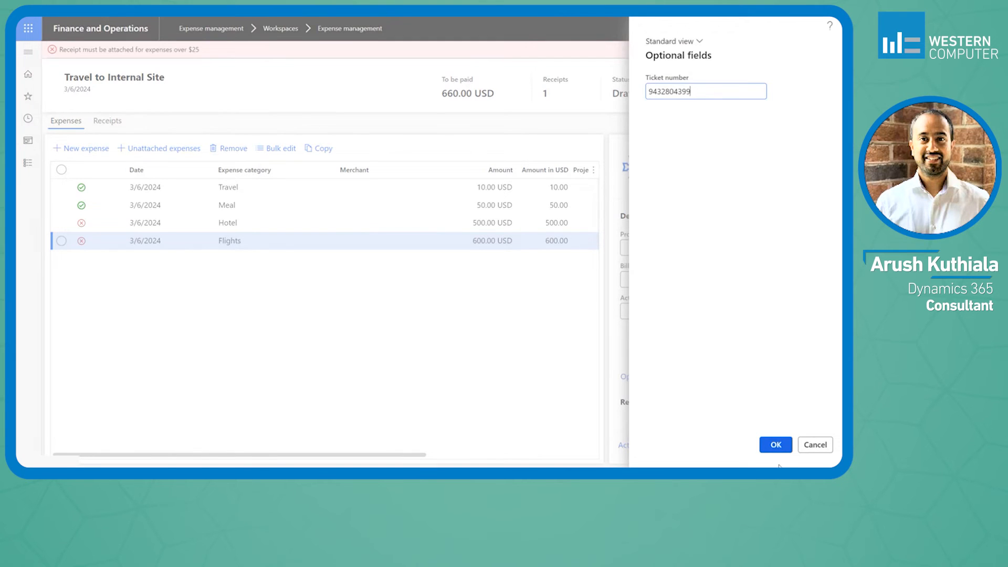
{"action": "left_click", "coordinate": [775, 444]}
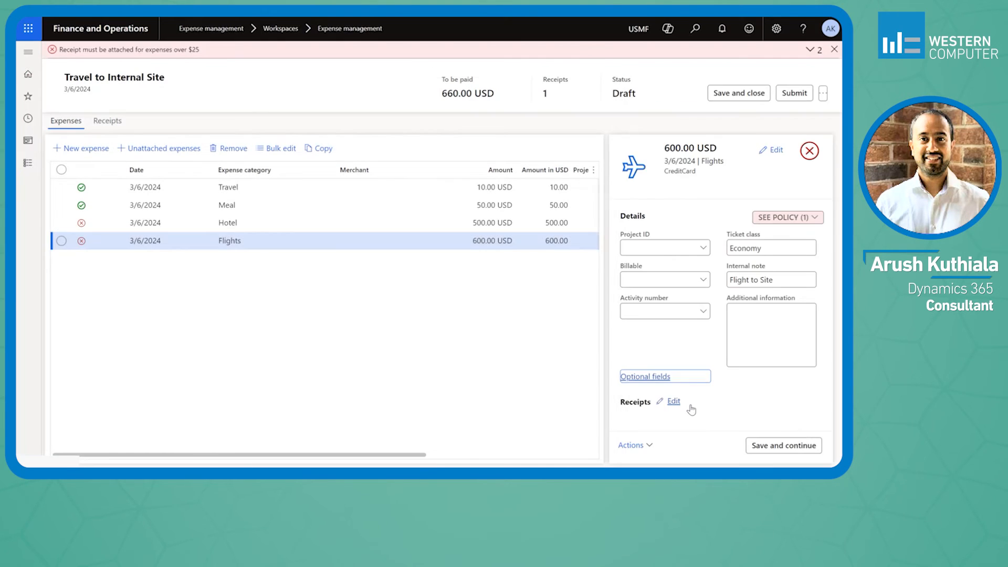
Step: Upload Airline.png as the receipt for the $600 Flights expense
{"action": "left_click", "coordinate": [674, 402]}
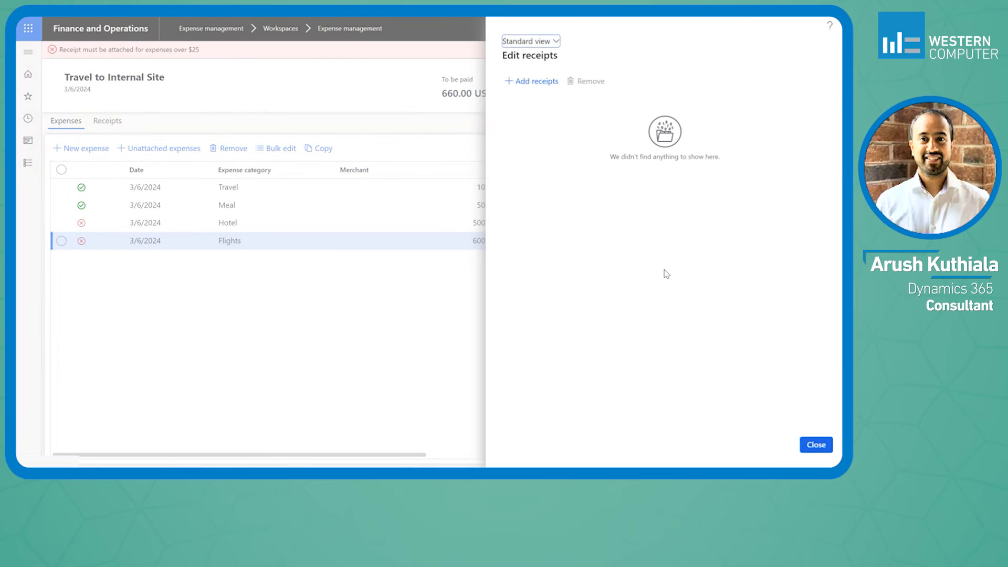
{"action": "left_click", "coordinate": [531, 81]}
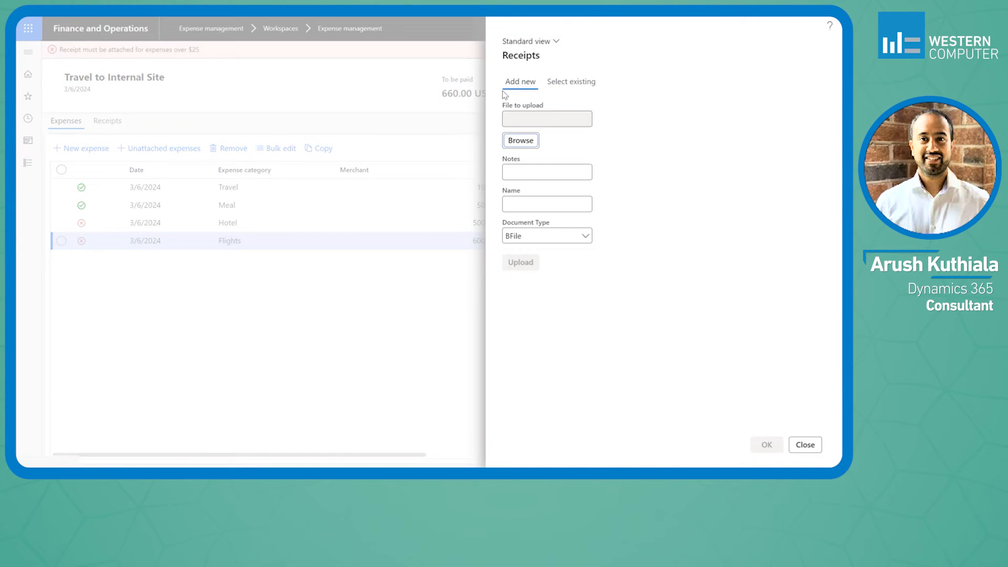
{"action": "left_click", "coordinate": [519, 140]}
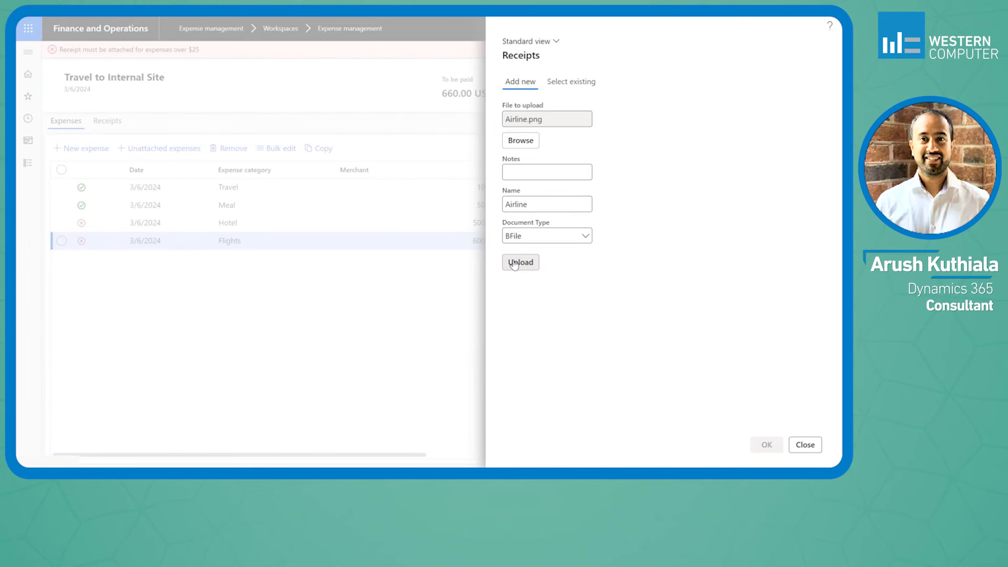
{"action": "left_click", "coordinate": [520, 263]}
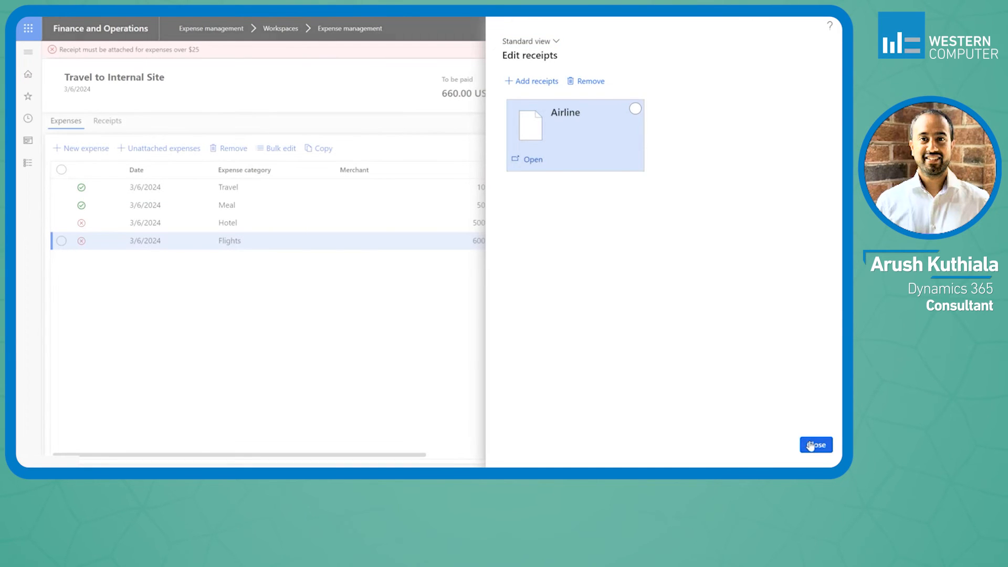
{"action": "left_click", "coordinate": [815, 445]}
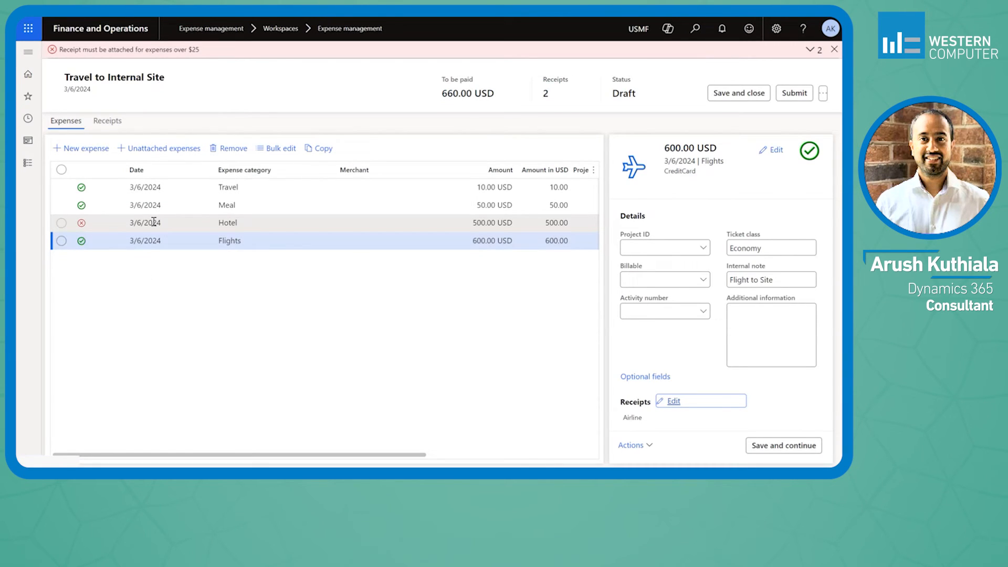
Step: Select the $500 Hotel expense, review its policy violations and show its actions
{"action": "left_click", "coordinate": [228, 223]}
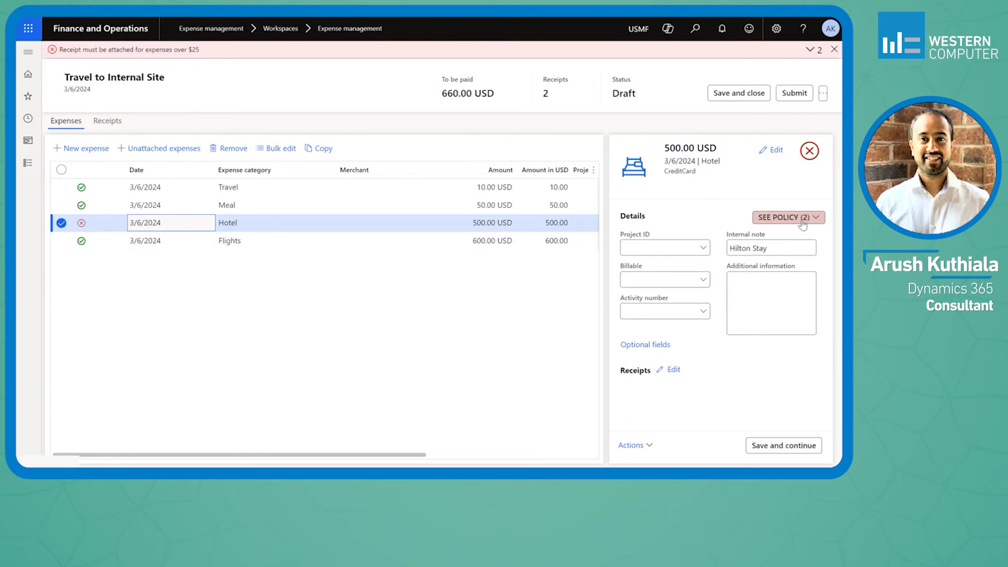
{"action": "left_click", "coordinate": [785, 216]}
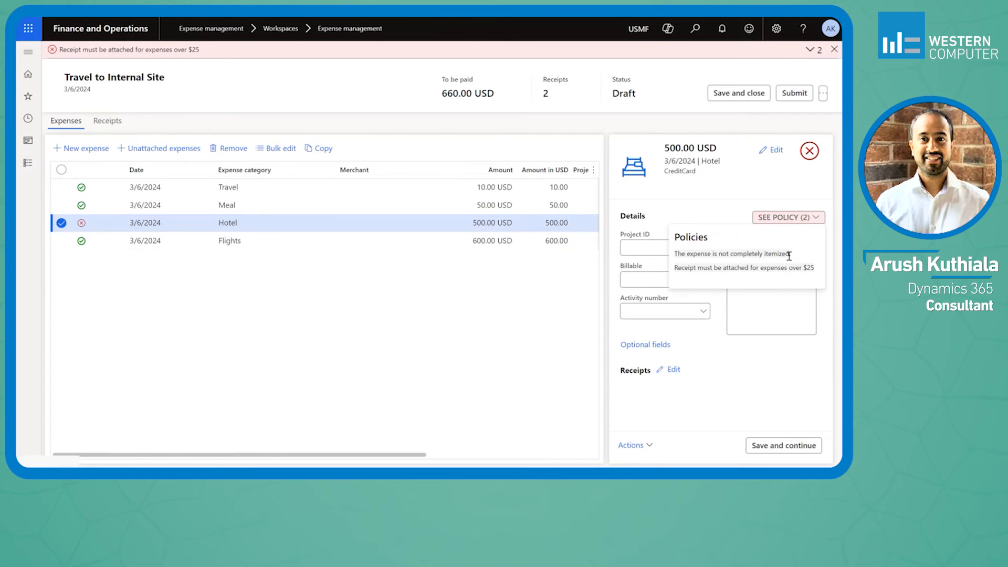
{"action": "mouse_move", "coordinate": [735, 268]}
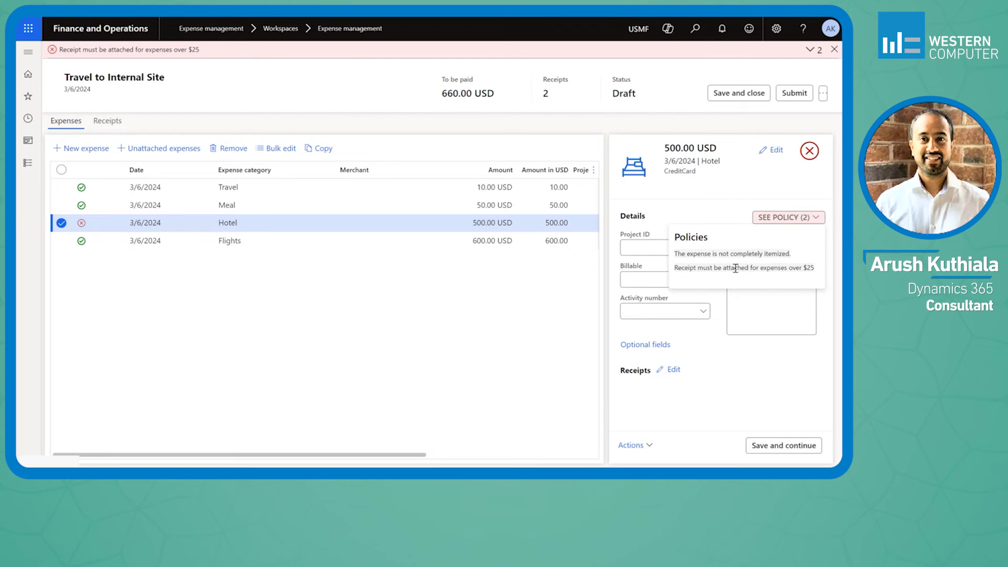
{"action": "mouse_move", "coordinate": [801, 257]}
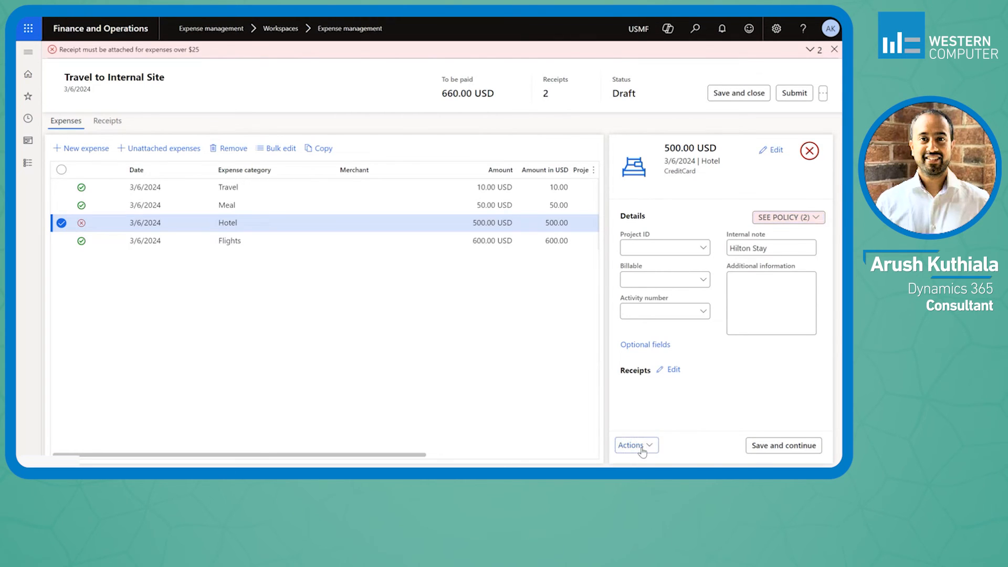
{"action": "left_click", "coordinate": [634, 445]}
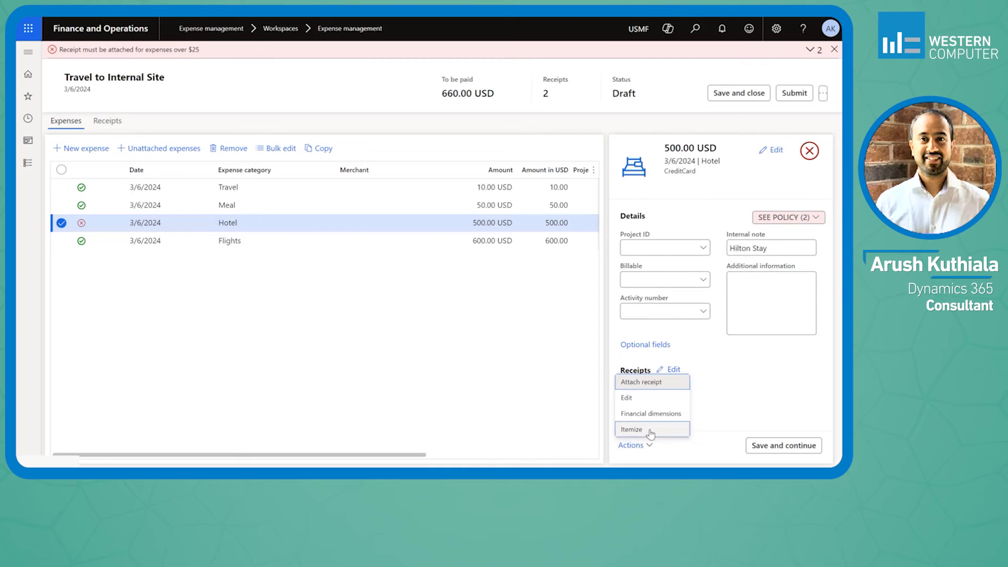
Step: Itemize the hotel expense into Daily room rate (200, qty 2) and Room service (100, qty 1)
{"action": "left_click", "coordinate": [631, 429]}
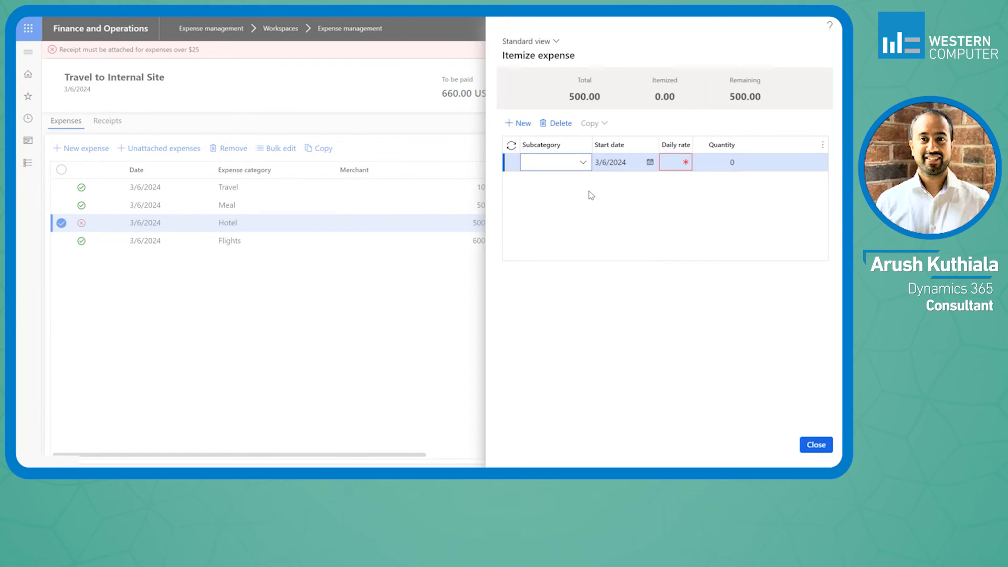
{"action": "left_click", "coordinate": [581, 162]}
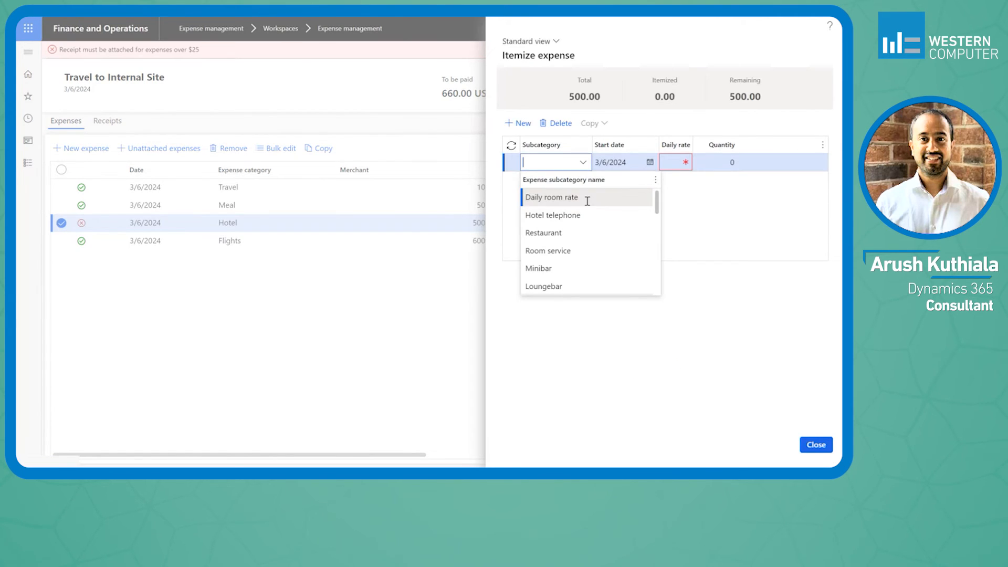
{"action": "left_click", "coordinate": [551, 197]}
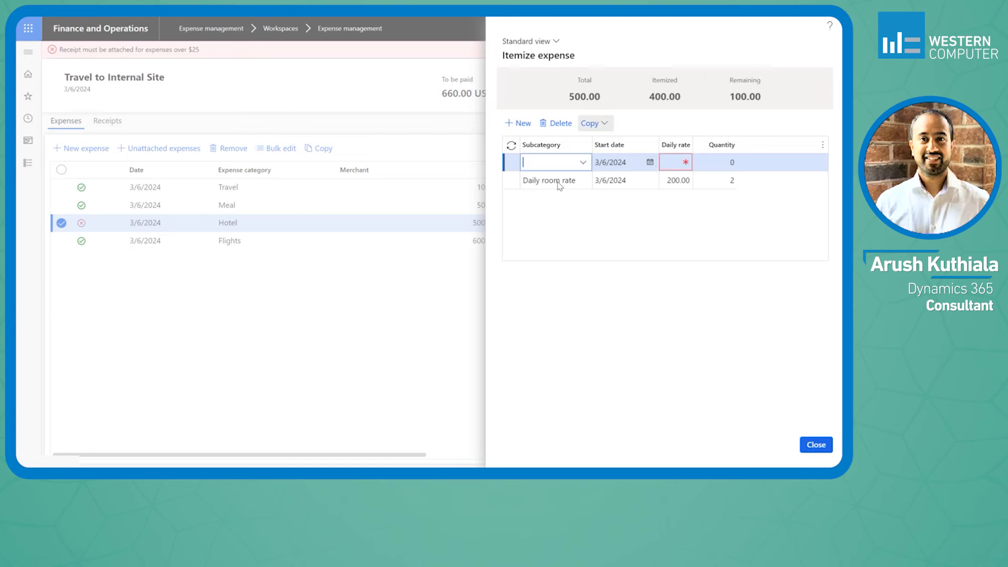
{"action": "left_click", "coordinate": [554, 162]}
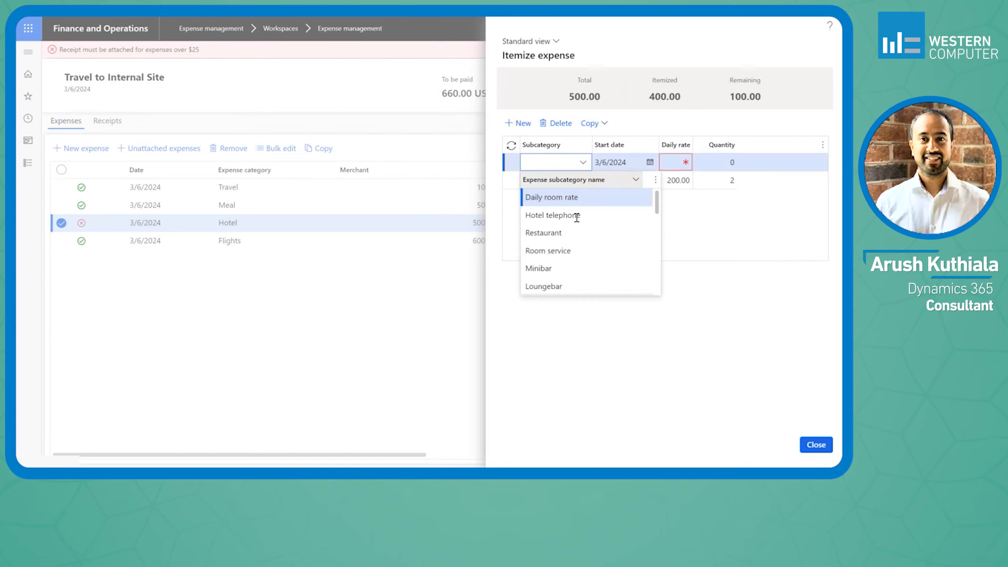
{"action": "left_click", "coordinate": [548, 251]}
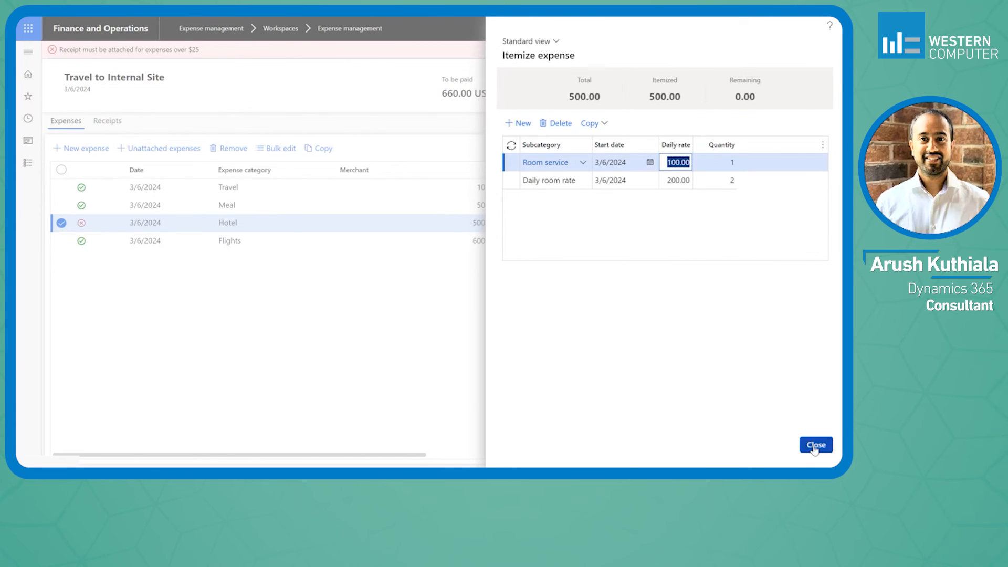
{"action": "left_click", "coordinate": [816, 444]}
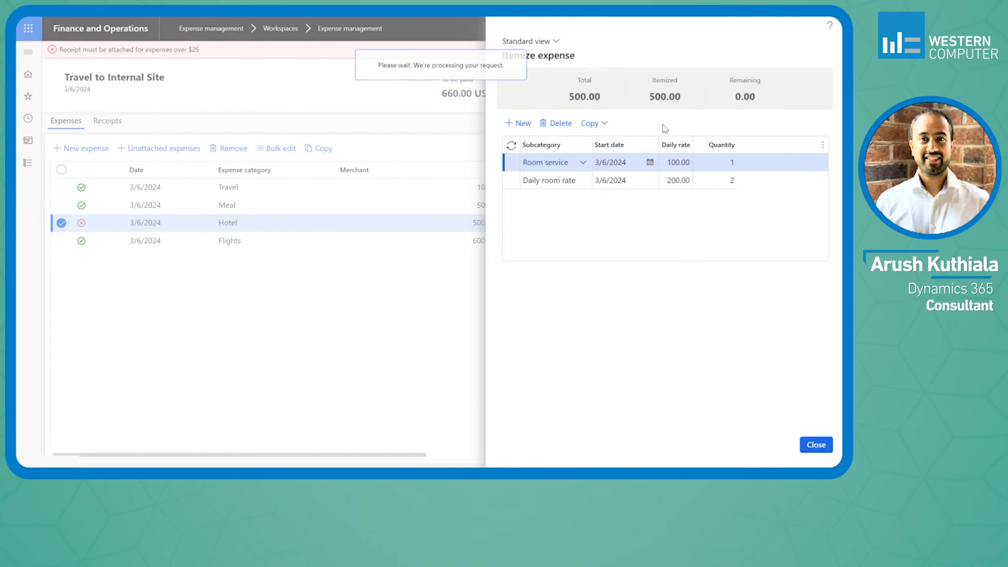
{"action": "left_click", "coordinate": [816, 444]}
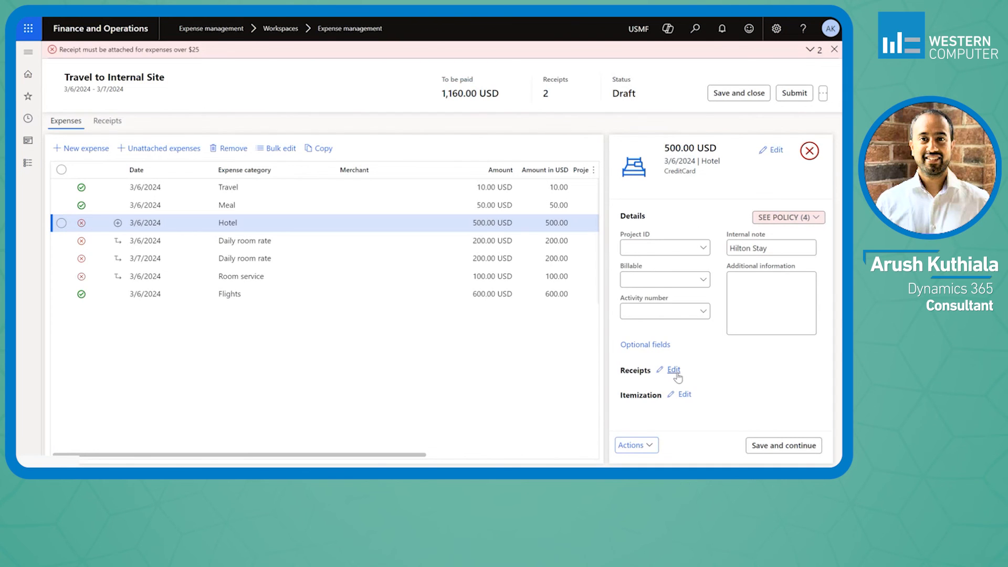
Step: Upload images.jpg as the hotel expense receipt and review the remaining policy warnings
{"action": "left_click", "coordinate": [674, 370]}
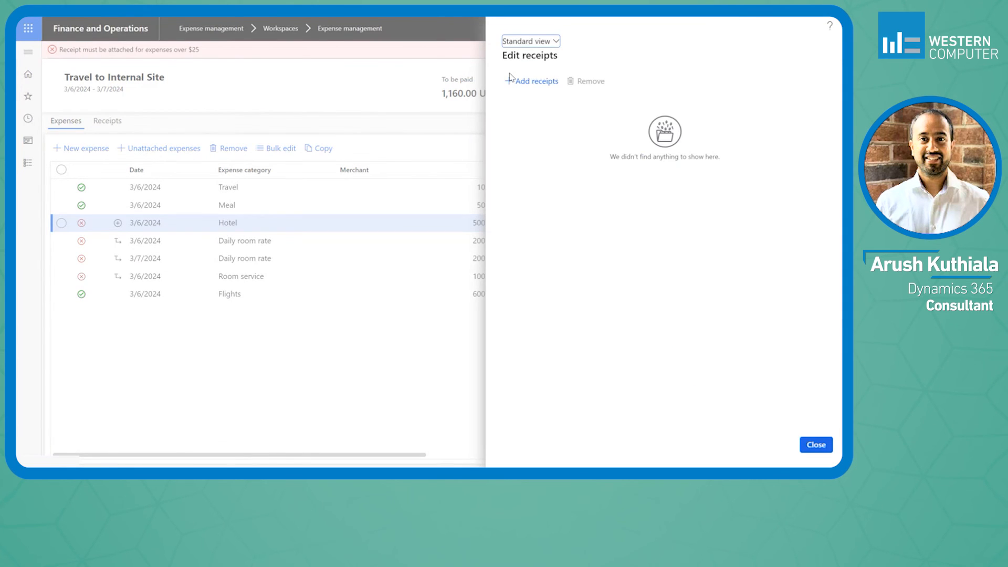
{"action": "left_click", "coordinate": [537, 81]}
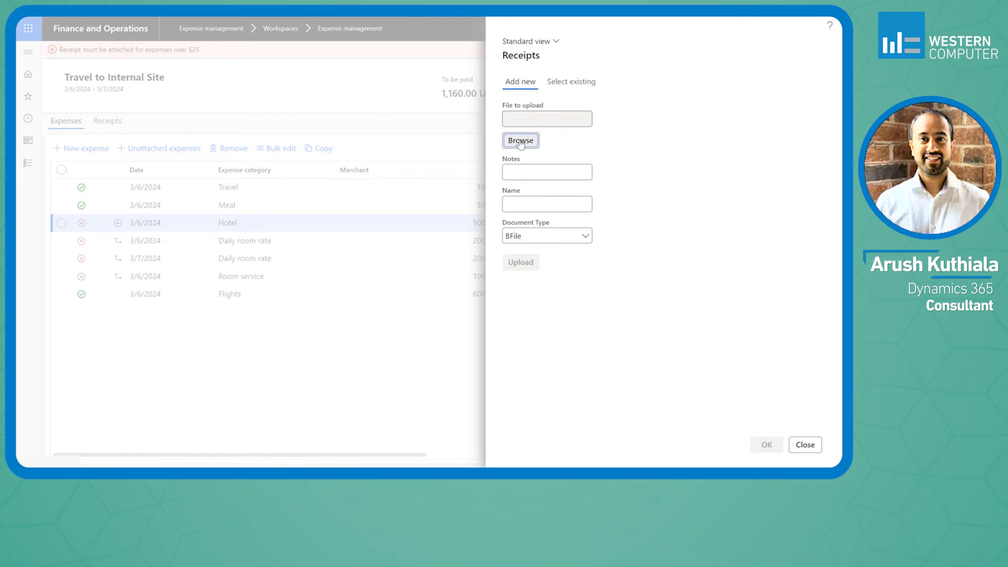
{"action": "left_click", "coordinate": [520, 141]}
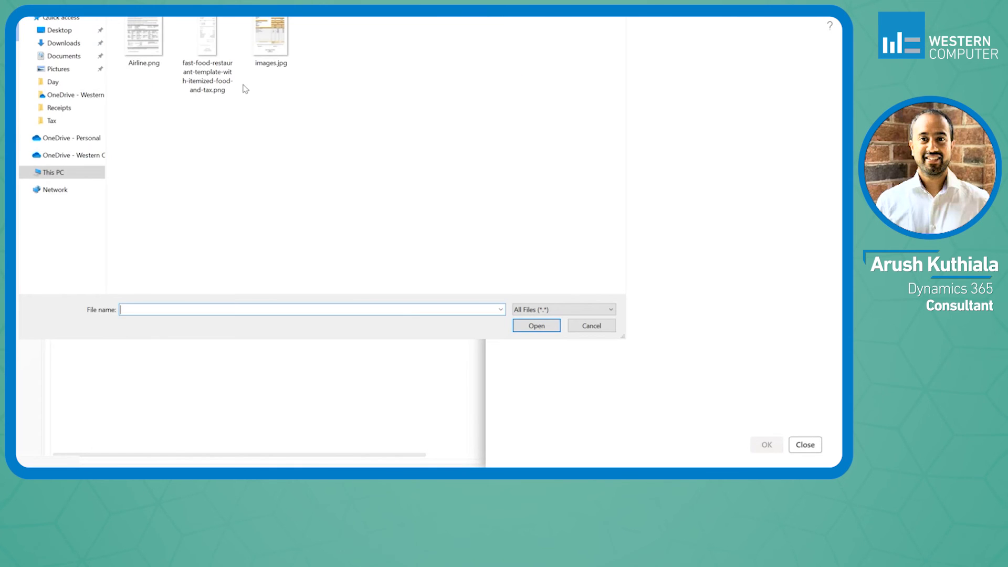
{"action": "double_click", "coordinate": [270, 36]}
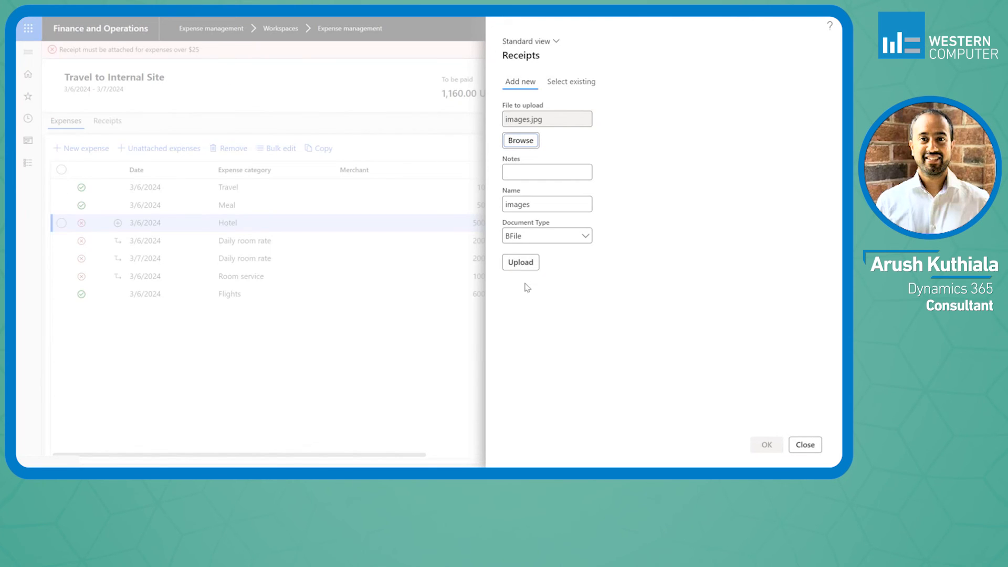
{"action": "left_click", "coordinate": [520, 261]}
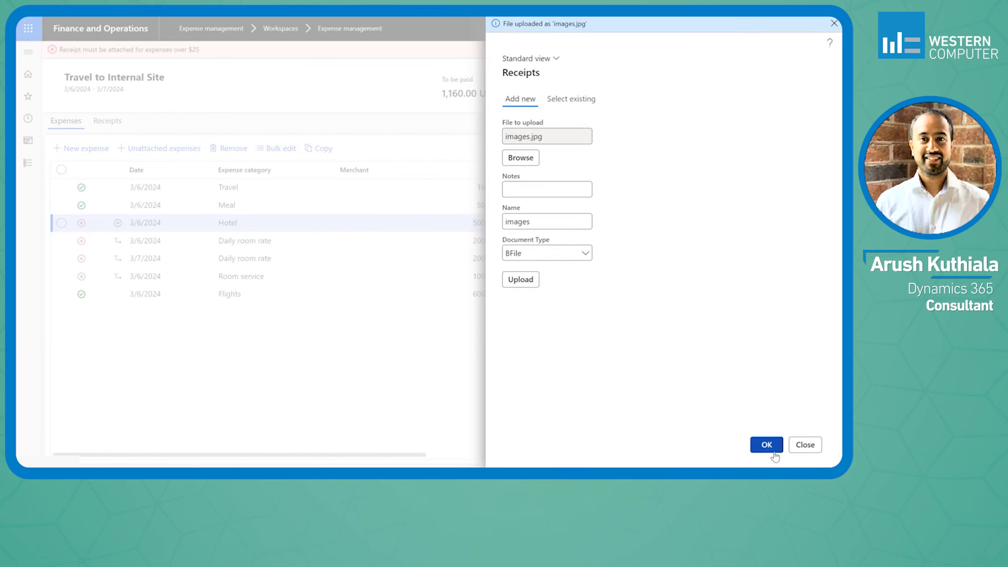
{"action": "left_click", "coordinate": [765, 444]}
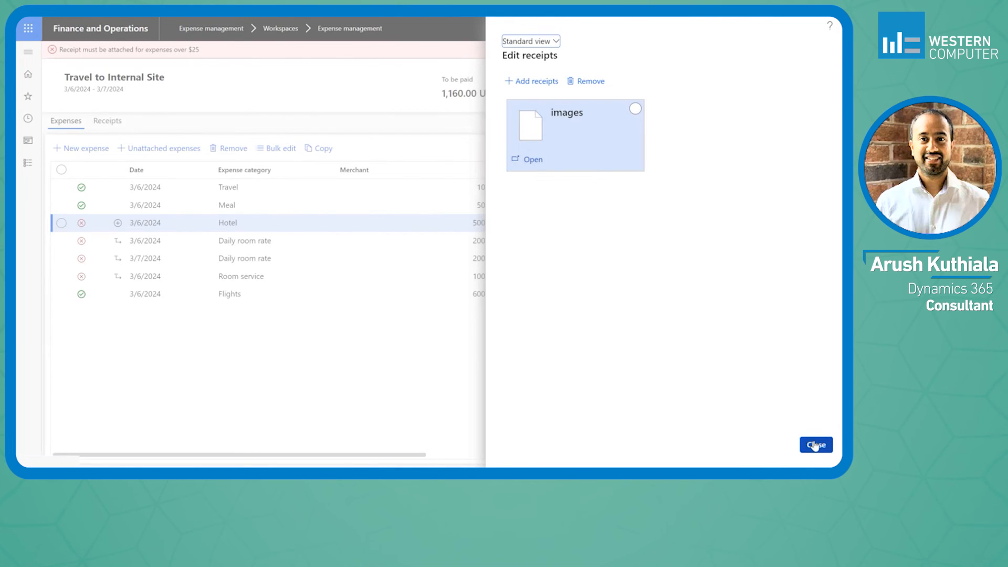
{"action": "left_click", "coordinate": [816, 445]}
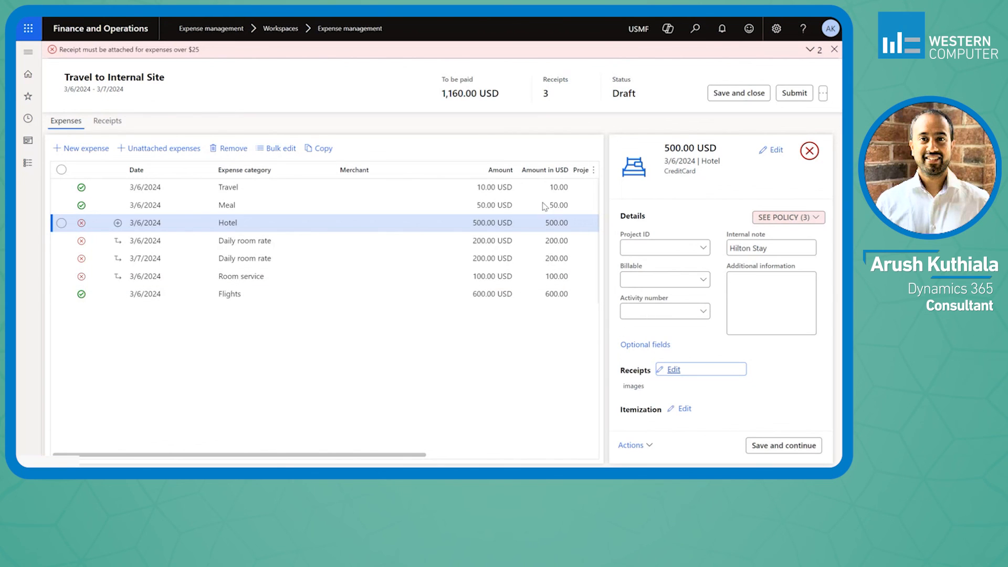
{"action": "mouse_move", "coordinate": [789, 217]}
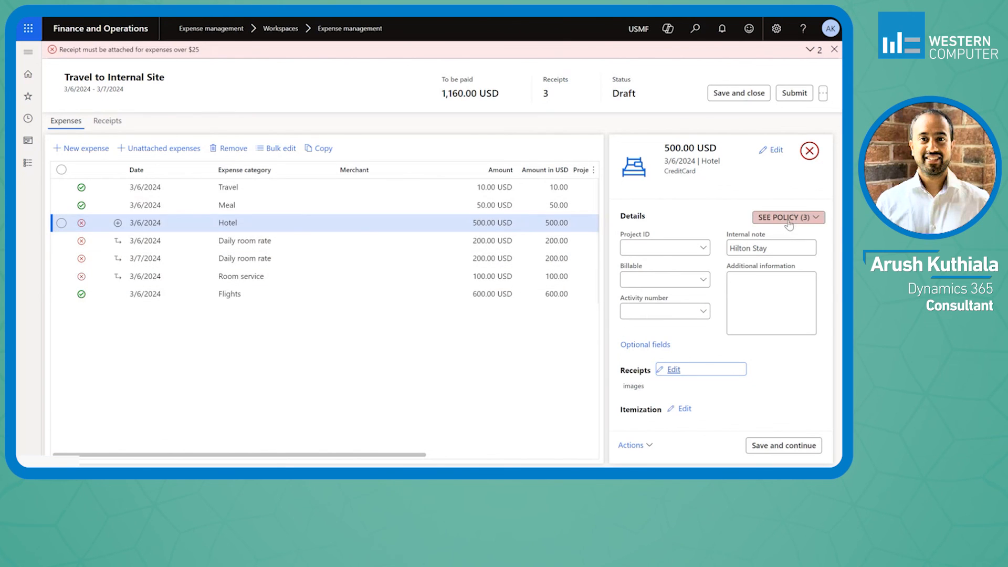
{"action": "left_click", "coordinate": [788, 217]}
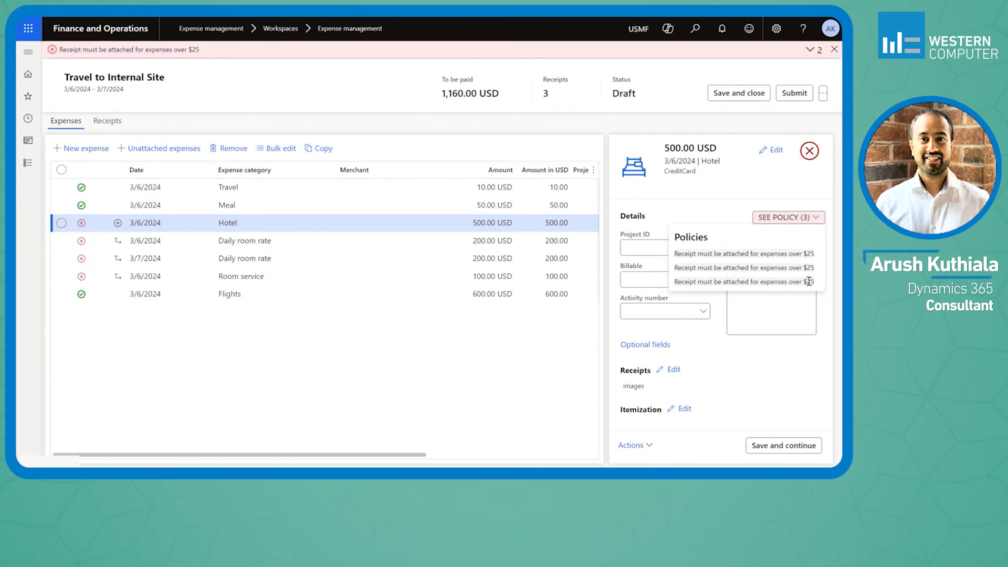
{"action": "mouse_move", "coordinate": [810, 280]}
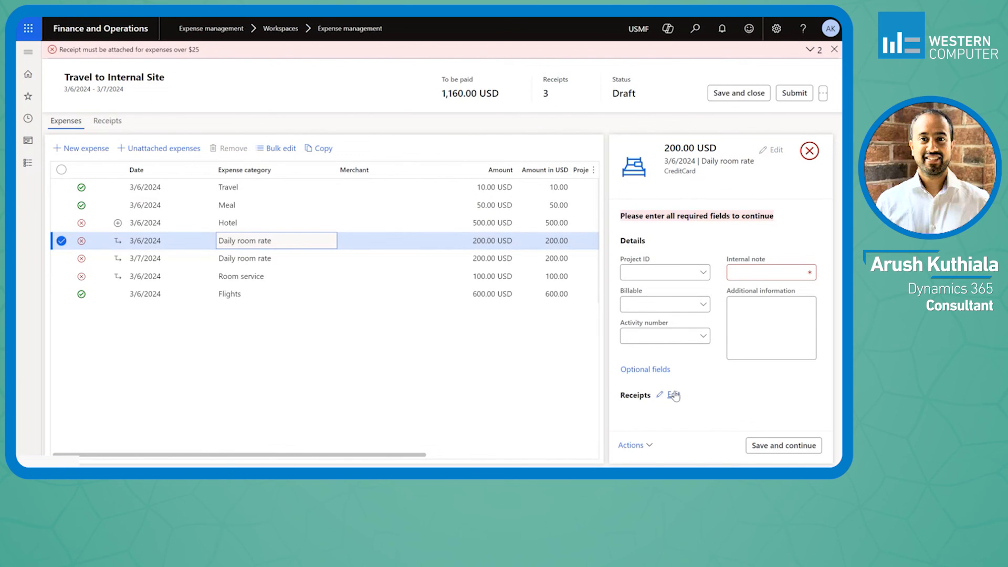
Step: Attach the existing images receipt to the 3/6 Daily room rate line
{"action": "left_click", "coordinate": [673, 396]}
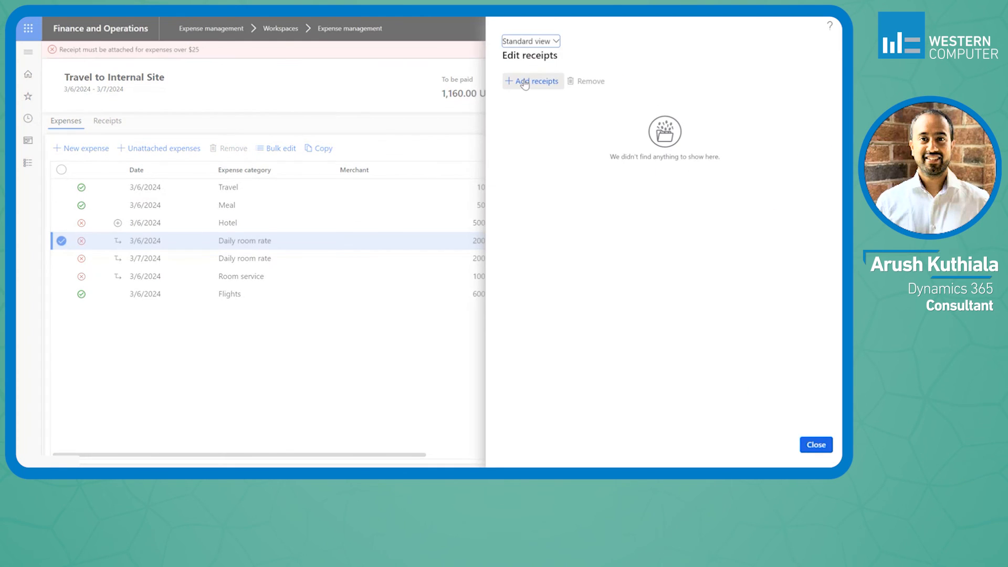
{"action": "left_click", "coordinate": [532, 81]}
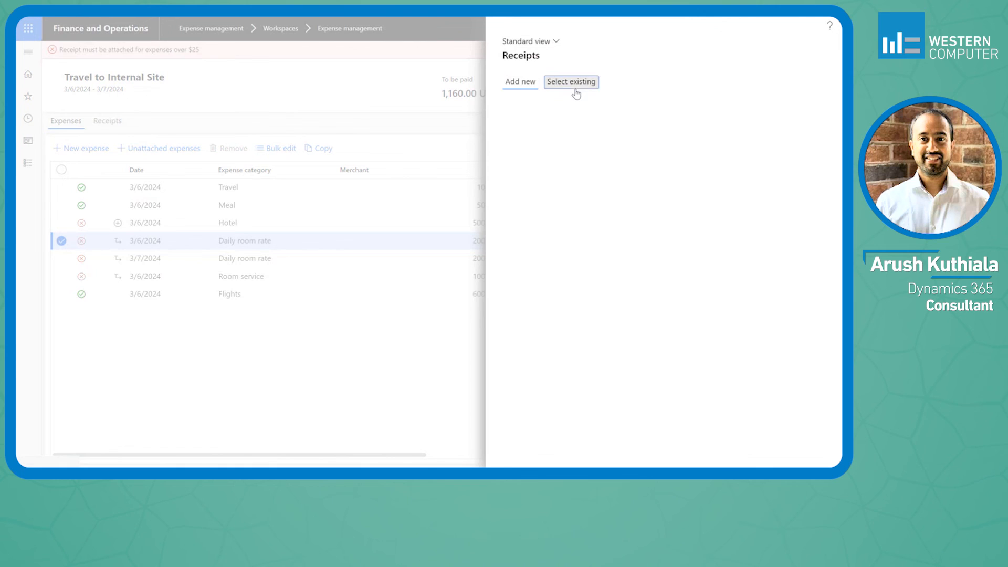
{"action": "left_click", "coordinate": [570, 82]}
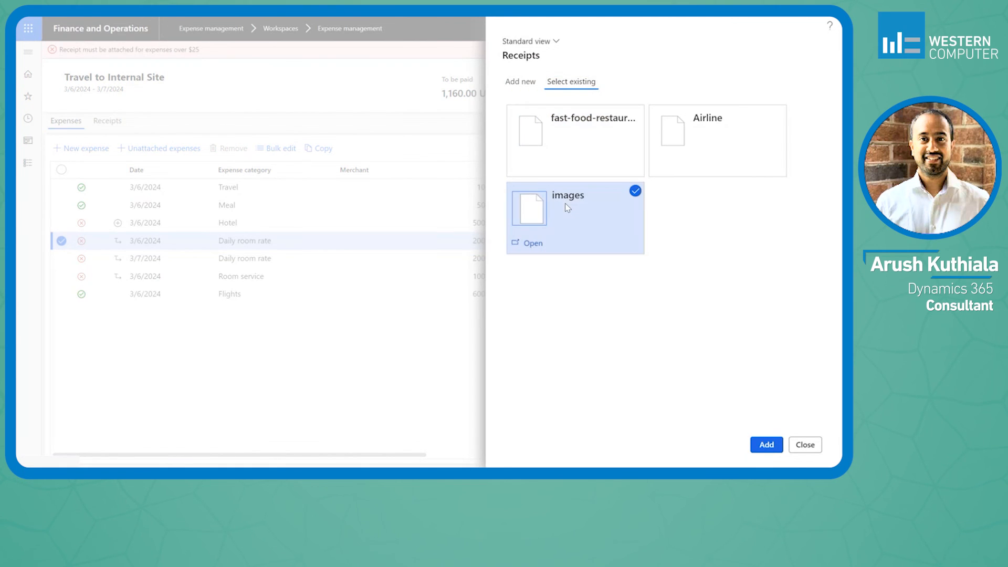
{"action": "left_click", "coordinate": [766, 444]}
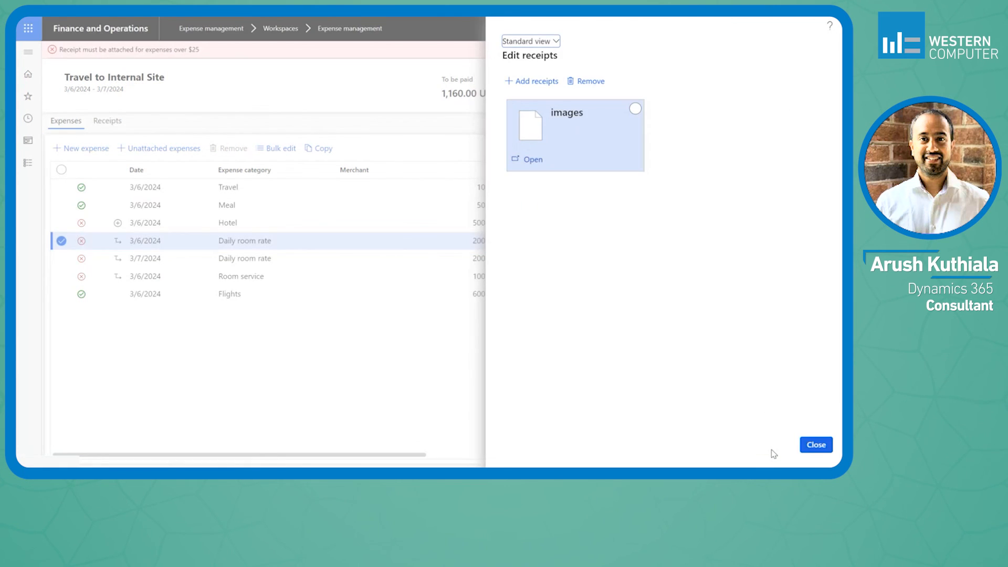
{"action": "left_click", "coordinate": [815, 445]}
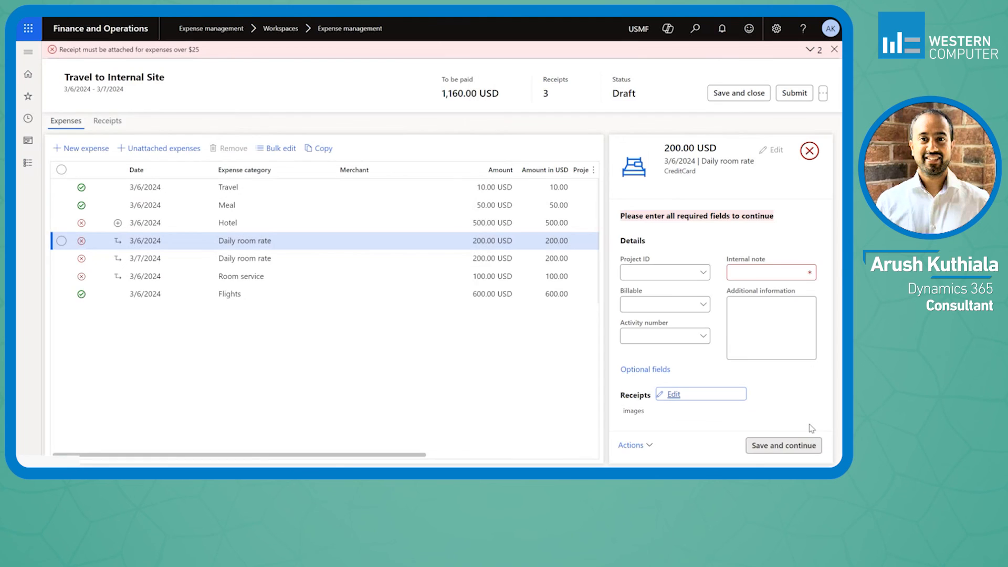
Step: Enter the internal note 'Flight to Site' and save the room rate line
{"action": "left_click", "coordinate": [770, 272]}
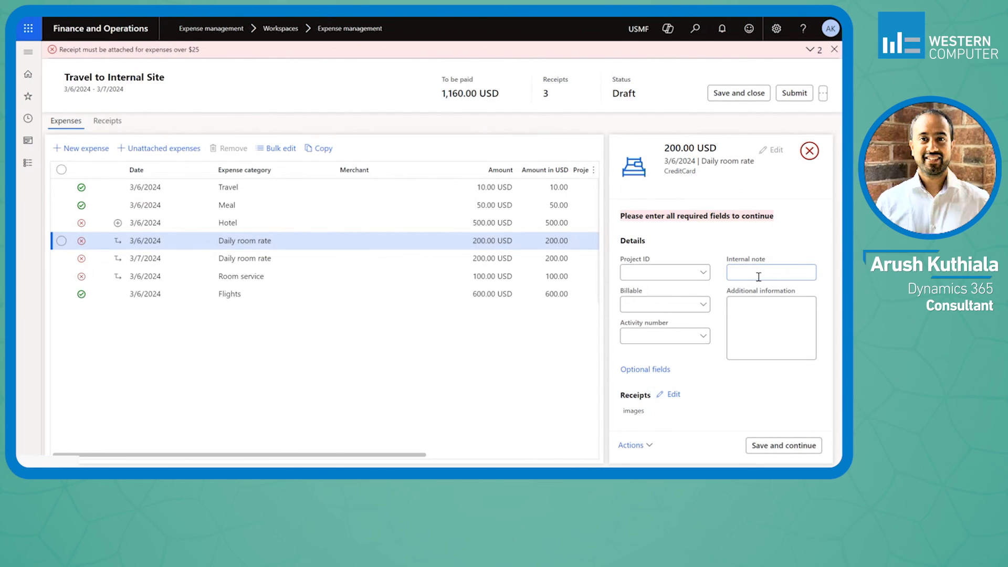
{"action": "type", "text": "Flight to"}
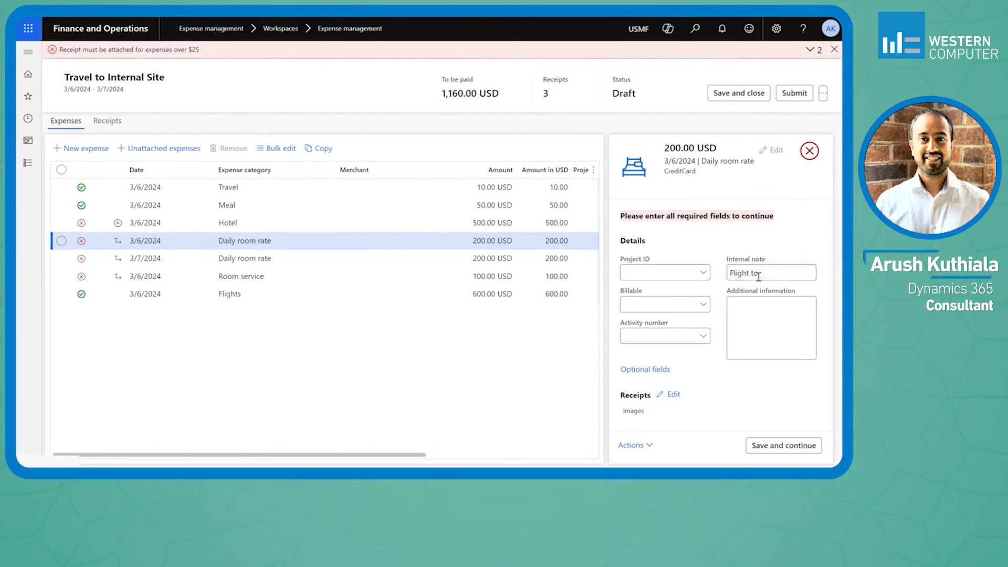
{"action": "type", "text": "Site"}
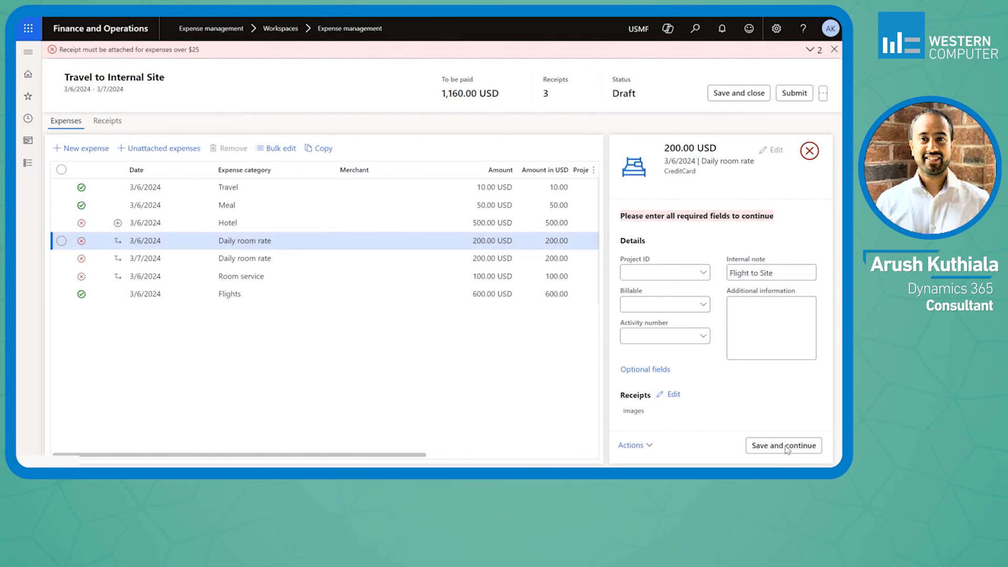
{"action": "left_click", "coordinate": [784, 445]}
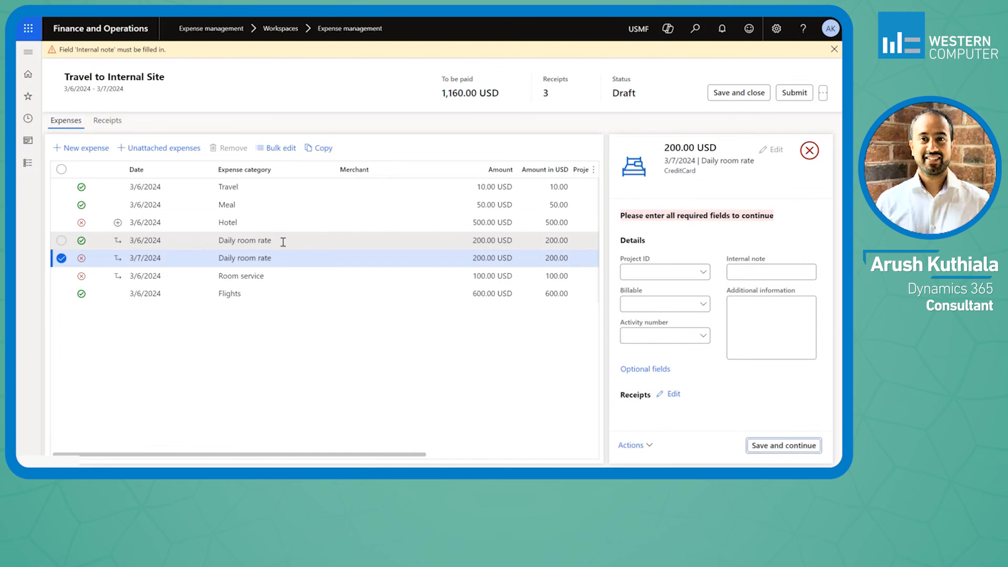